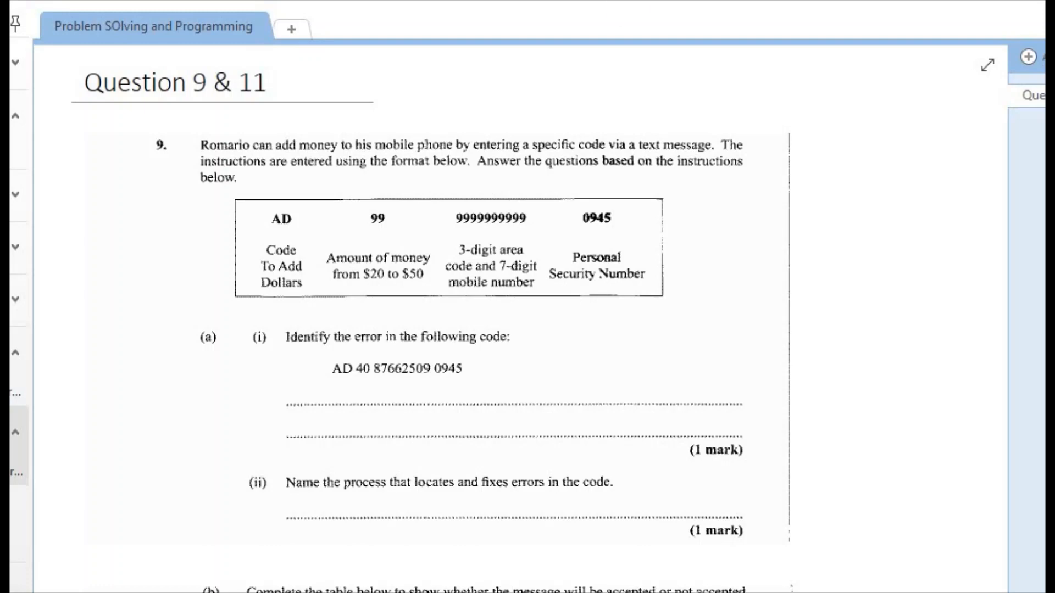
Scroll down to Question 9's code format table to underline AD and '$20 to $50'.
{"action": "scroll", "scroll_direction": "down", "scroll_amount": 3}
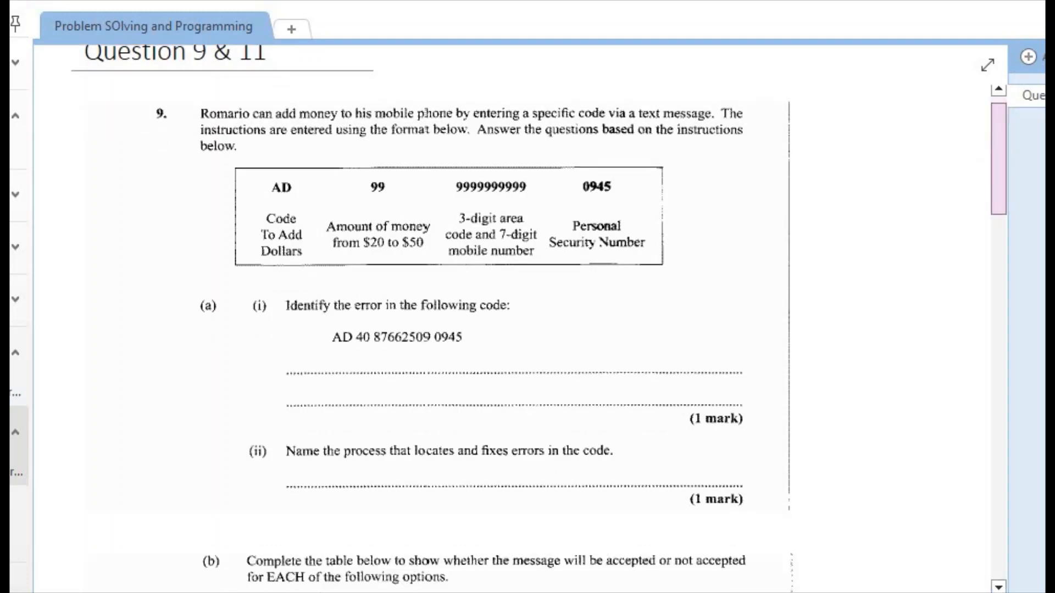
{"action": "scroll", "scroll_direction": "down", "scroll_amount": 3}
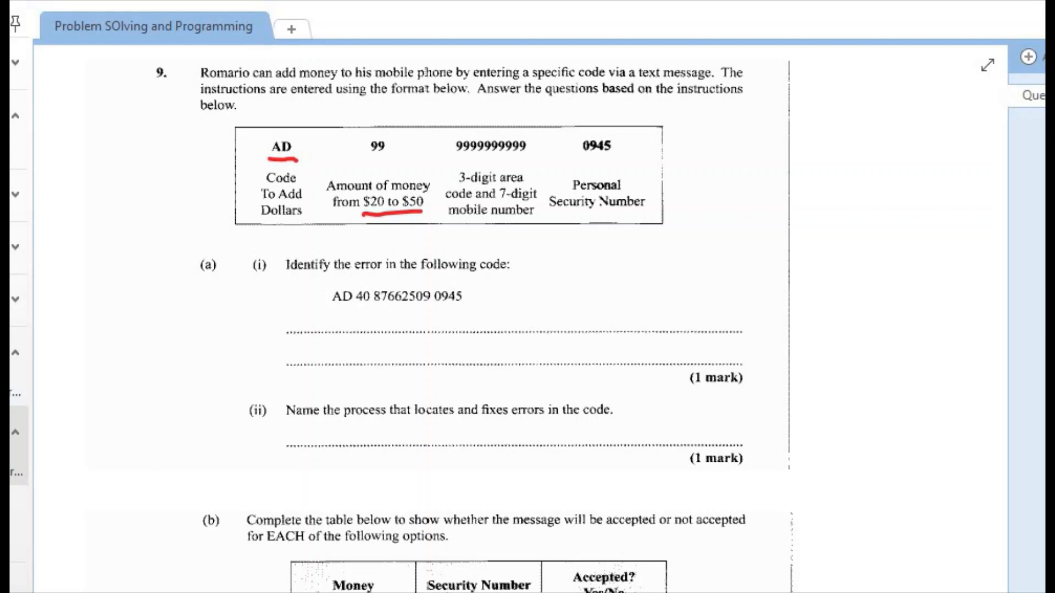
Annotate the example code and write 'The mobile number is missing two digits' and 'debug' for 9(a).
{"action": "scroll", "scroll_direction": "down", "scroll_amount": 3}
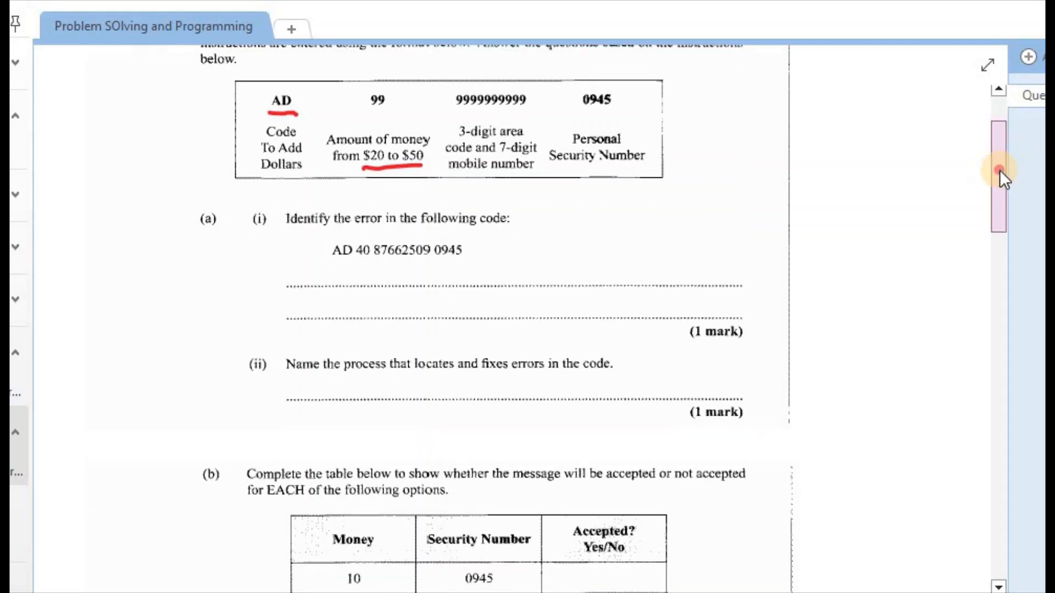
{"action": "scroll", "scroll_direction": "up", "scroll_amount": 3}
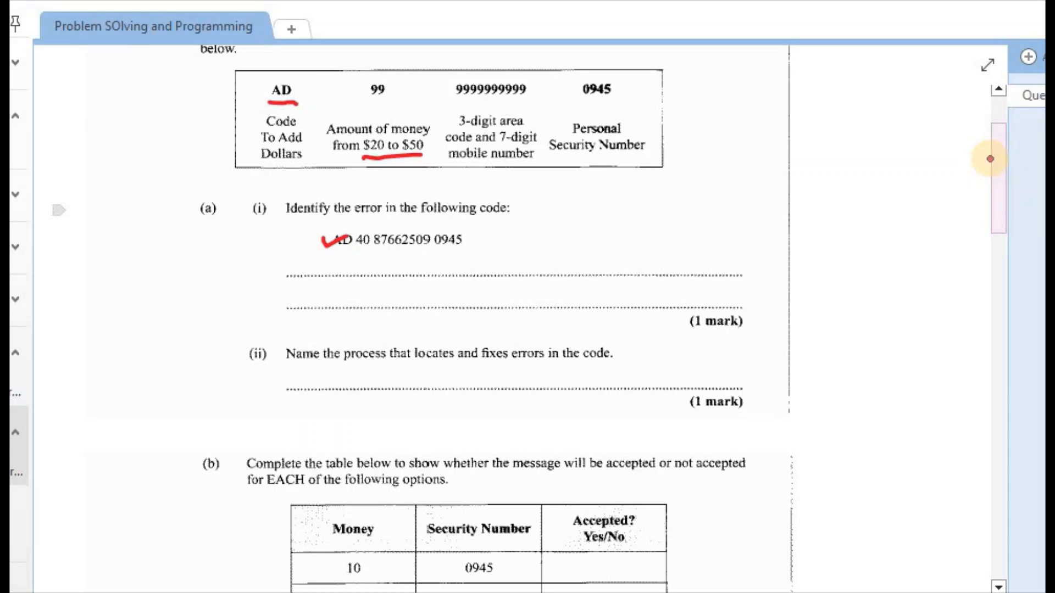
{"action": "left_click_drag", "start_coordinate": [353, 239], "coordinate": [367, 253]}
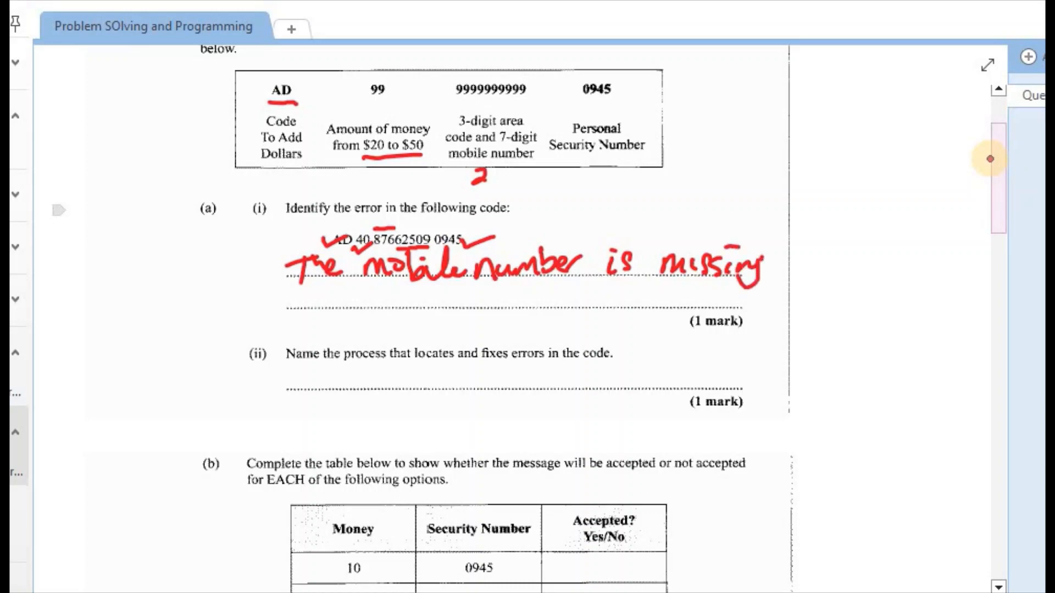
{"action": "left_click_drag", "start_coordinate": [295, 289], "coordinate": [364, 304]}
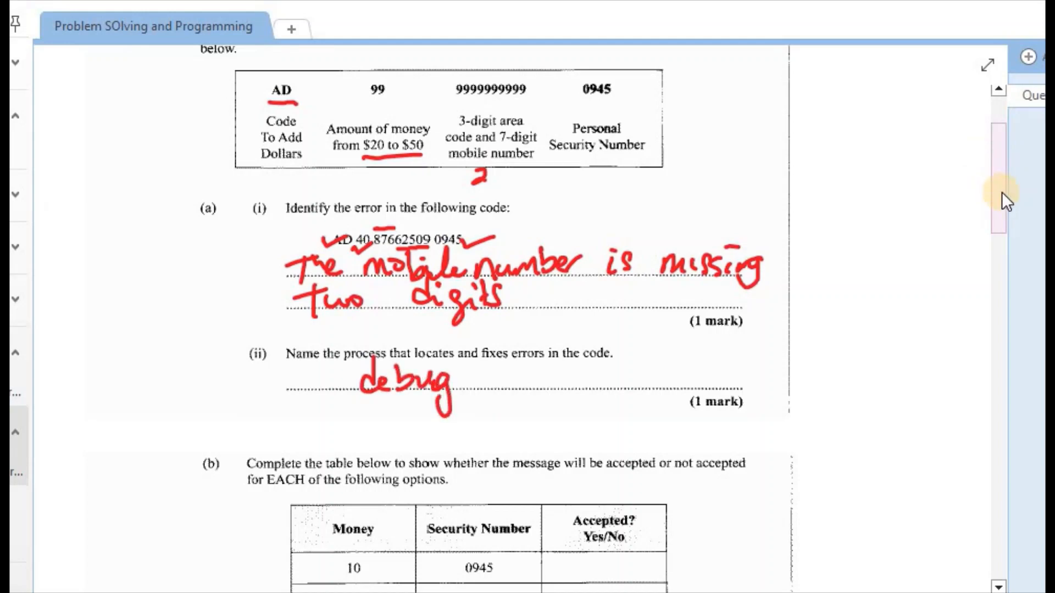
Scroll down to part (b)'s acceptance table to ink the NO, NO, Yes, NO answers.
{"action": "scroll", "scroll_direction": "down", "scroll_amount": 3}
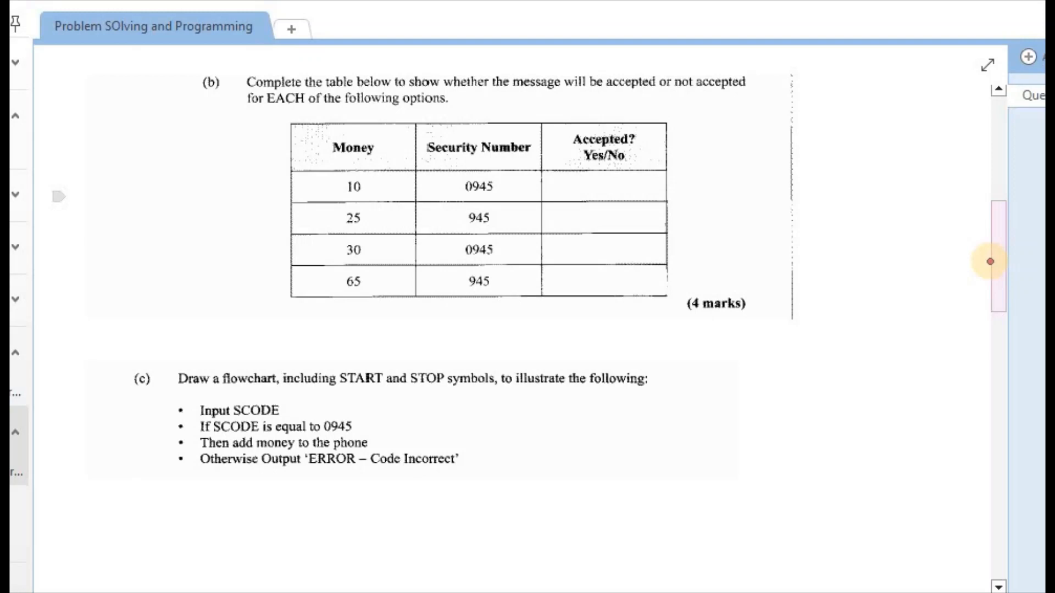
{"action": "mouse_move", "coordinate": [513, 34]}
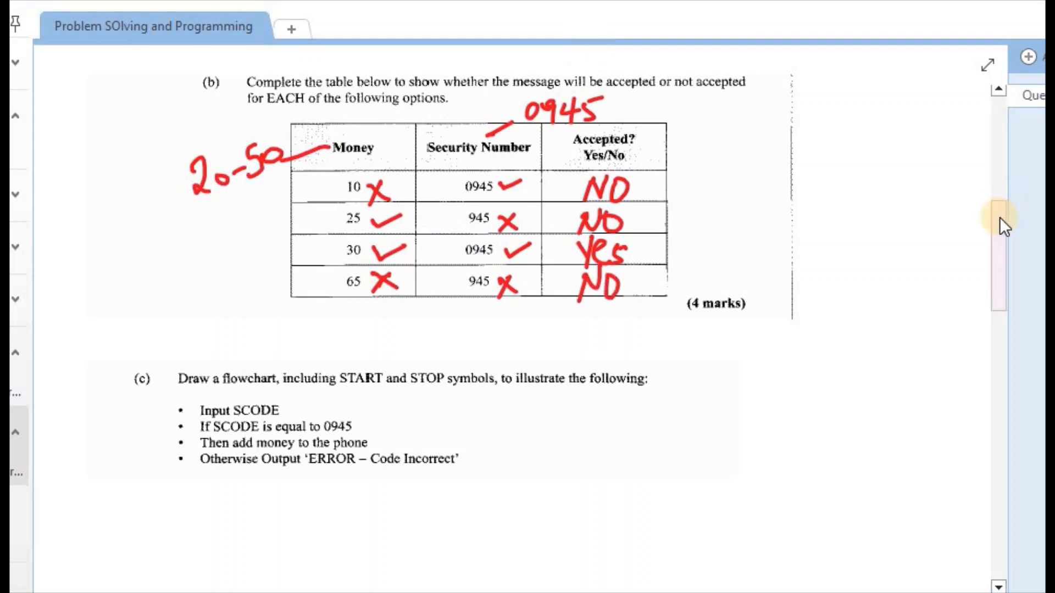
Scroll the page so part (c)'s flowchart question sits at the top with blank space below.
{"action": "scroll", "scroll_direction": "down", "scroll_amount": 3}
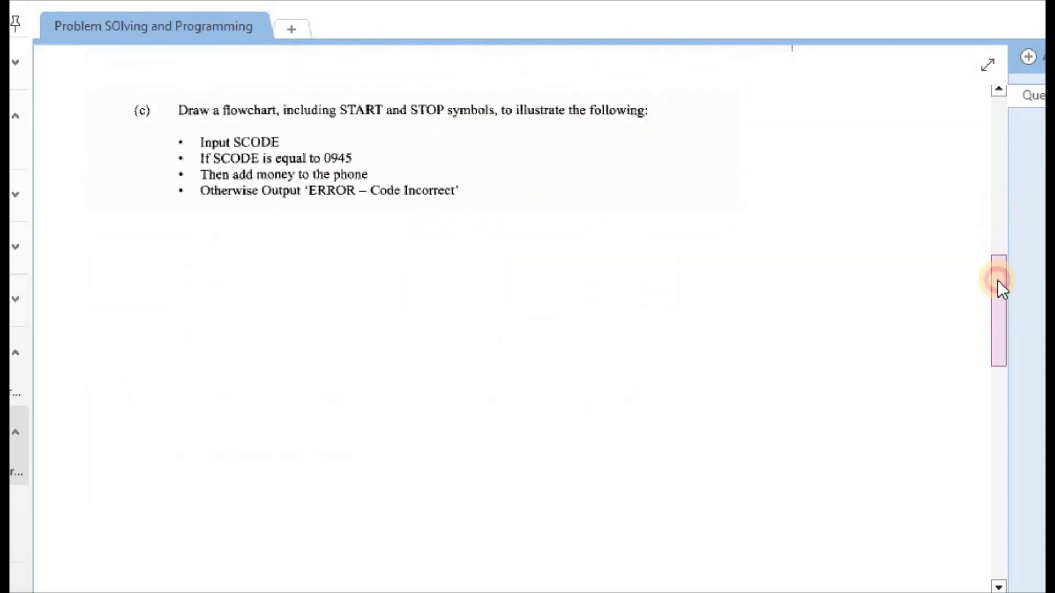
{"action": "scroll", "scroll_direction": "up", "scroll_amount": 3}
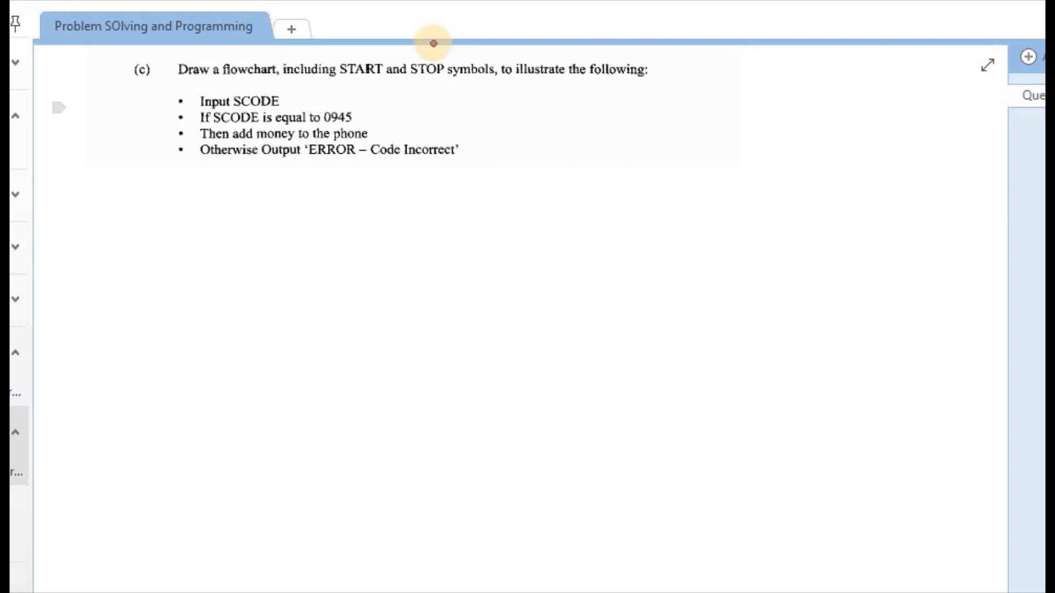
{"action": "mouse_move", "coordinate": [352, 44]}
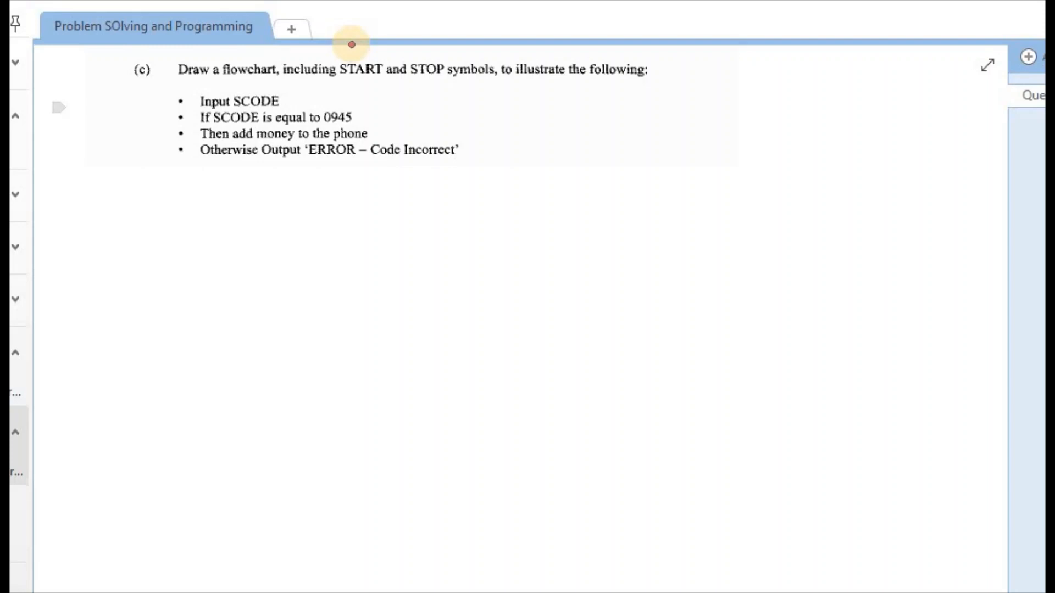
{"action": "mouse_move", "coordinate": [415, 45]}
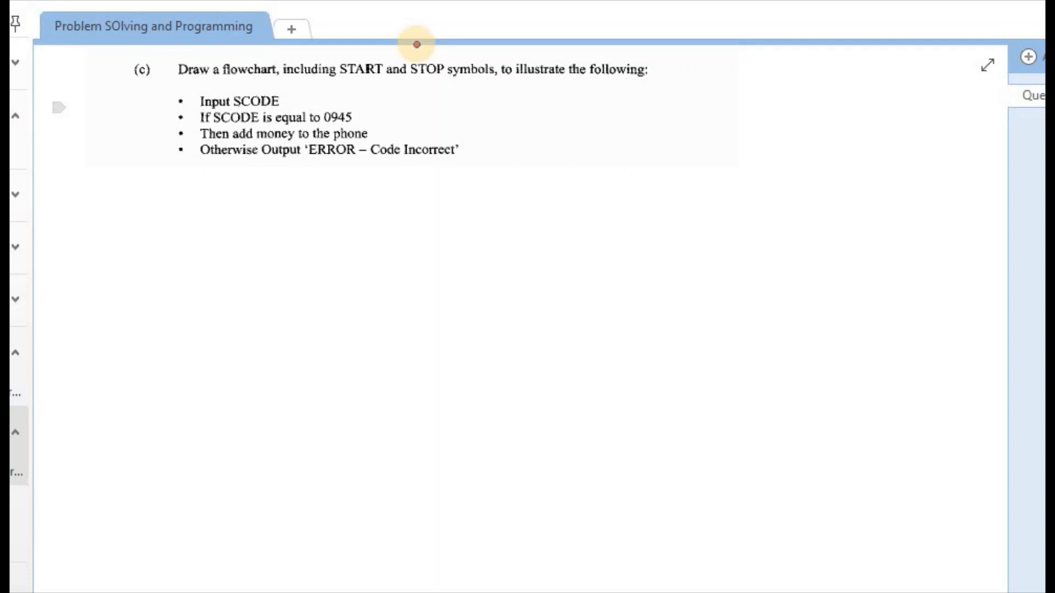
Label part (c)'s bullets in red as input/output, decision, Process and the error-output bullet.
{"action": "left_click_drag", "start_coordinate": [286, 98], "coordinate": [330, 80]}
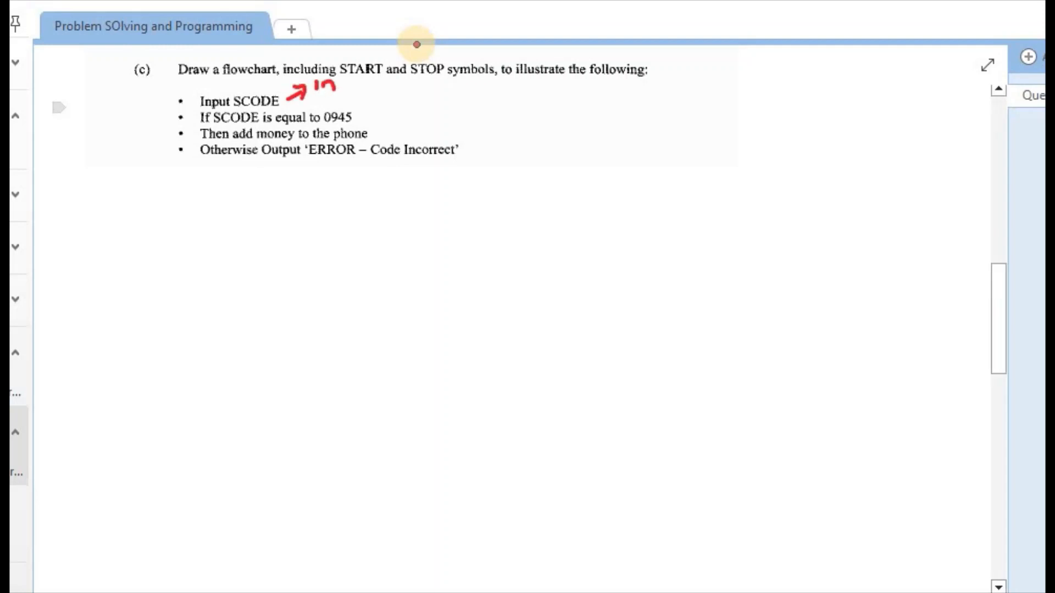
{"action": "left_click_drag", "start_coordinate": [340, 86], "coordinate": [380, 91]}
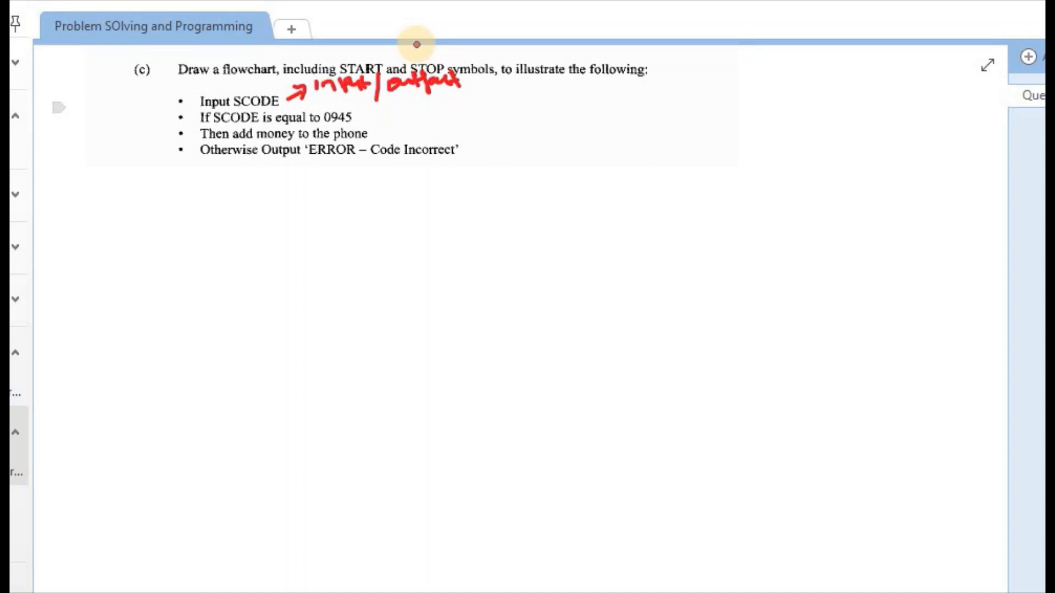
{"action": "left_click_drag", "start_coordinate": [356, 116], "coordinate": [380, 115]}
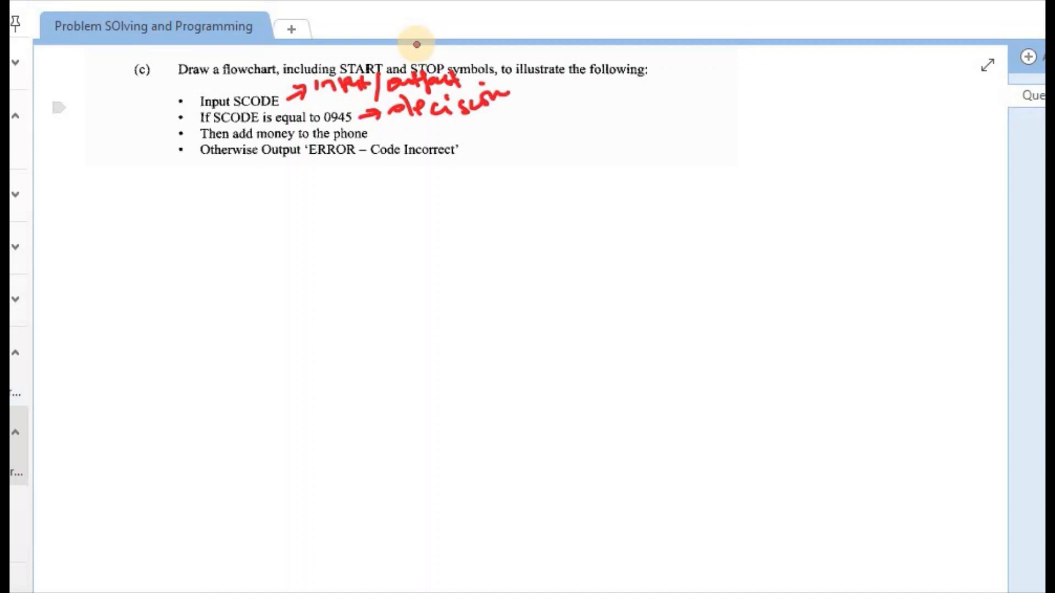
{"action": "left_click_drag", "start_coordinate": [373, 134], "coordinate": [427, 132]}
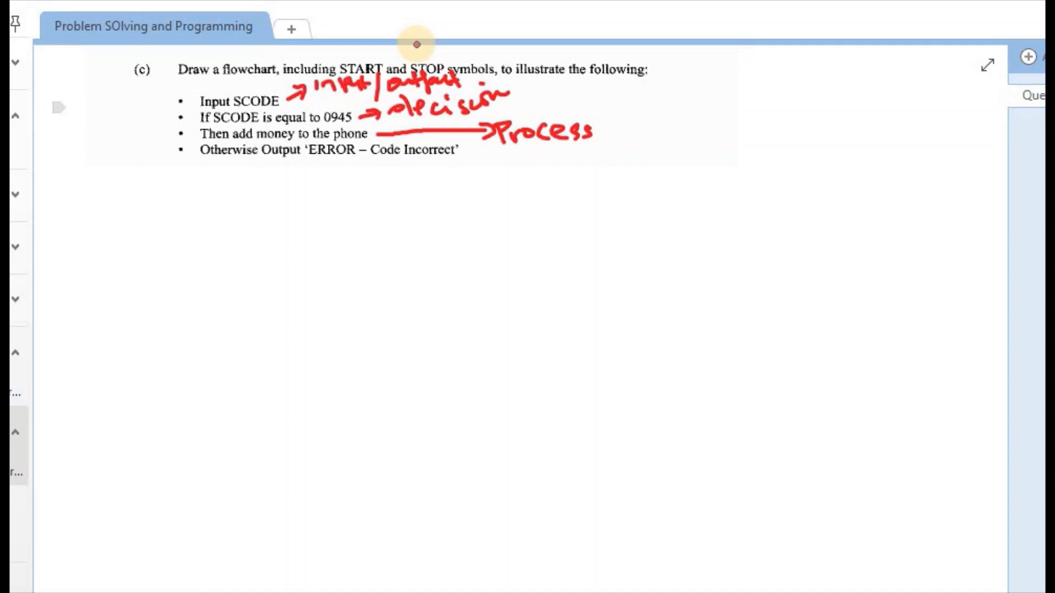
{"action": "left_click_drag", "start_coordinate": [265, 162], "coordinate": [301, 161]}
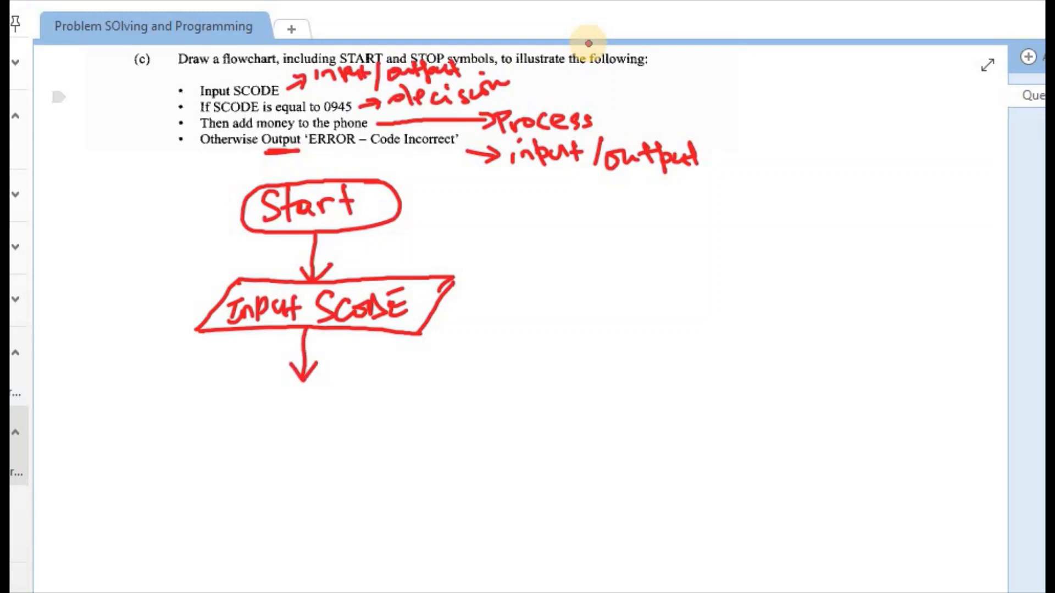
Tick the Input SCODE bullet in red to mark it as drawn in the flowchart.
{"action": "left_click_drag", "start_coordinate": [162, 91], "coordinate": [195, 80]}
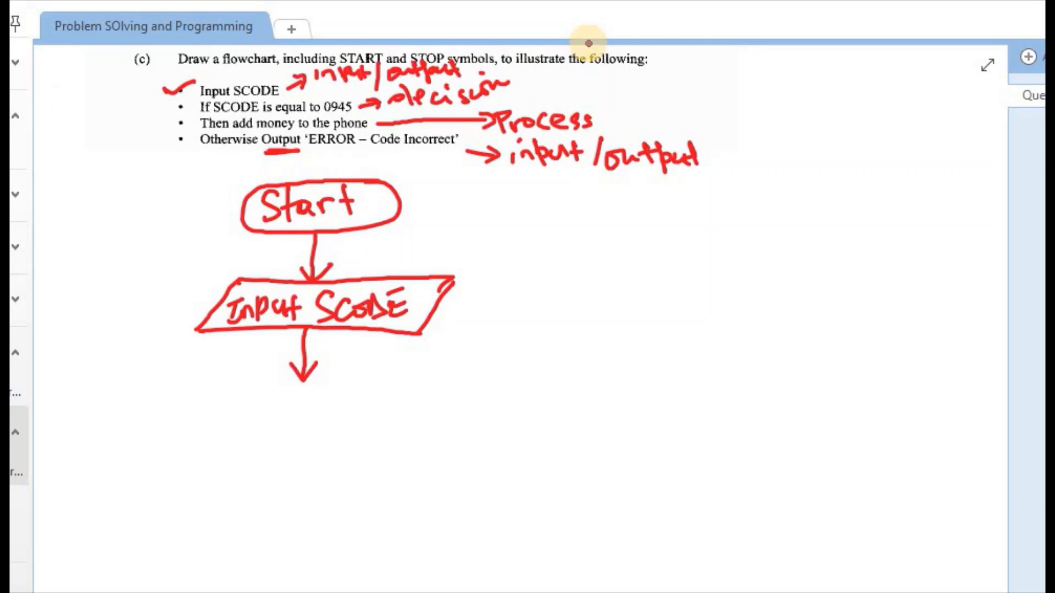
Write 'Is SCODE = 0945?' inside the decision diamond with Yes and No branches.
{"action": "scroll", "scroll_direction": "down", "scroll_amount": 3}
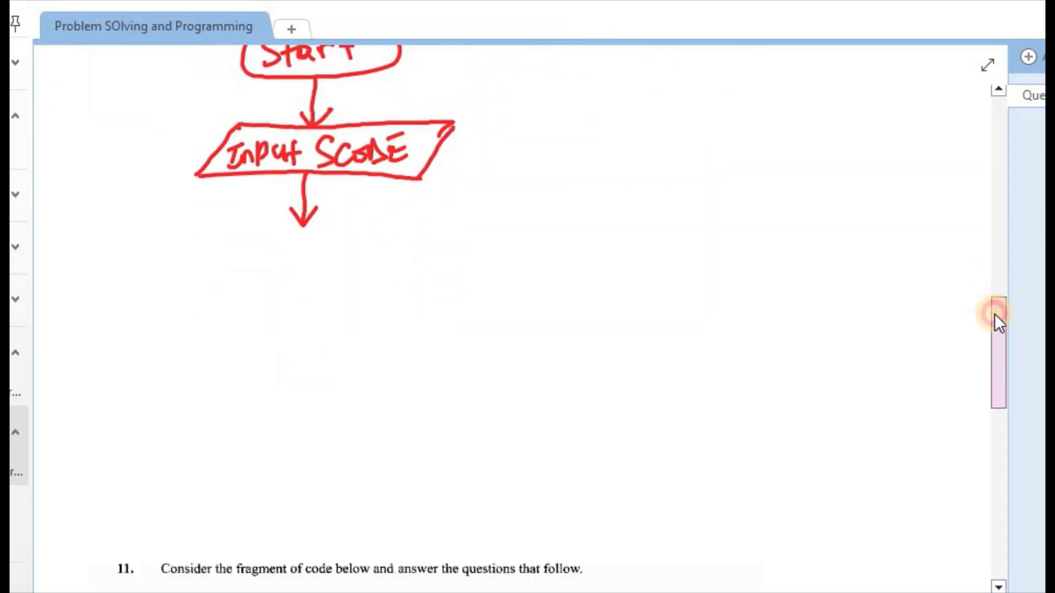
{"action": "scroll", "scroll_direction": "down", "scroll_amount": 3}
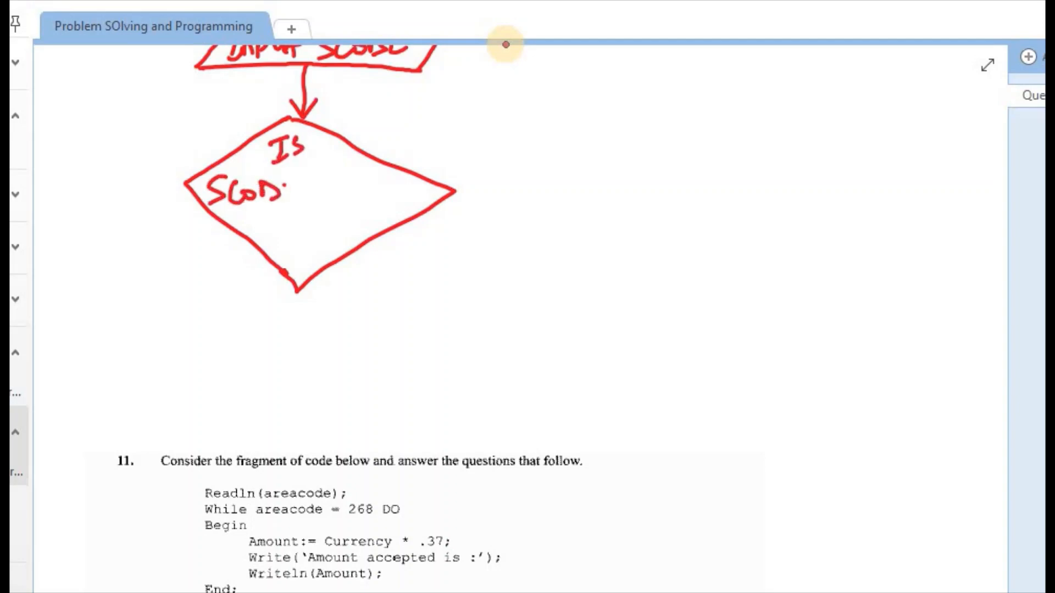
{"action": "left_click_drag", "start_coordinate": [289, 185], "coordinate": [350, 185]}
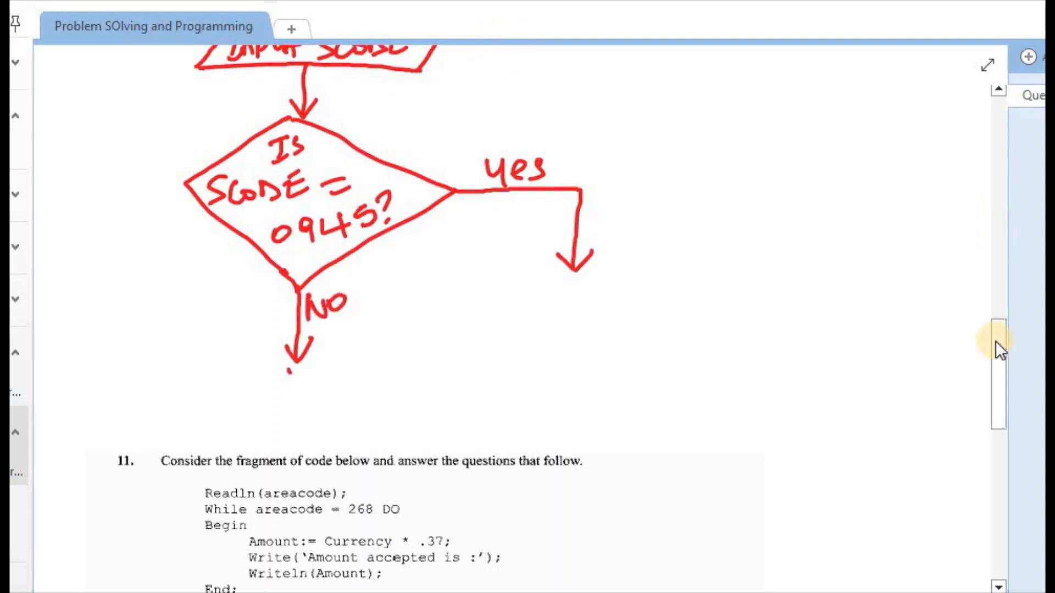
{"action": "scroll", "scroll_direction": "up", "scroll_amount": 3}
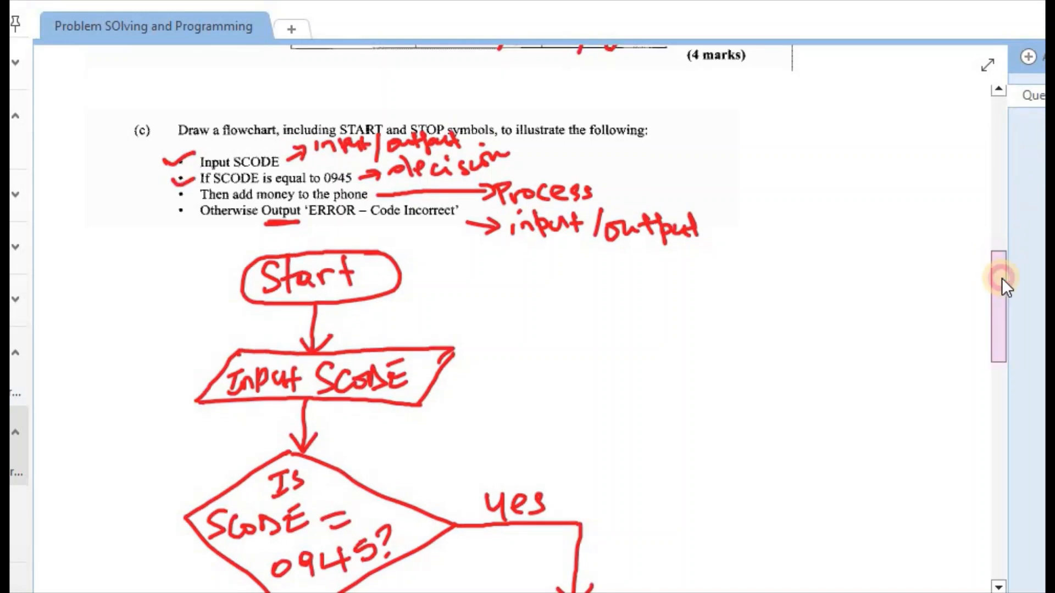
{"action": "scroll", "scroll_direction": "down", "scroll_amount": 3}
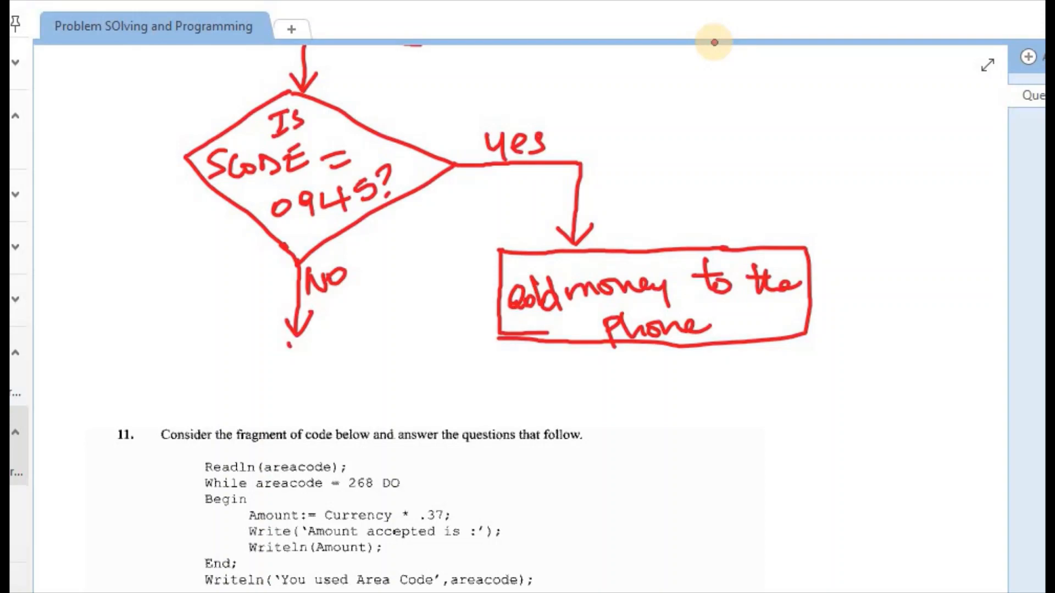
Scroll around the flowchart while drawing the 'add money to the phone' process box.
{"action": "scroll", "scroll_direction": "up", "scroll_amount": 3}
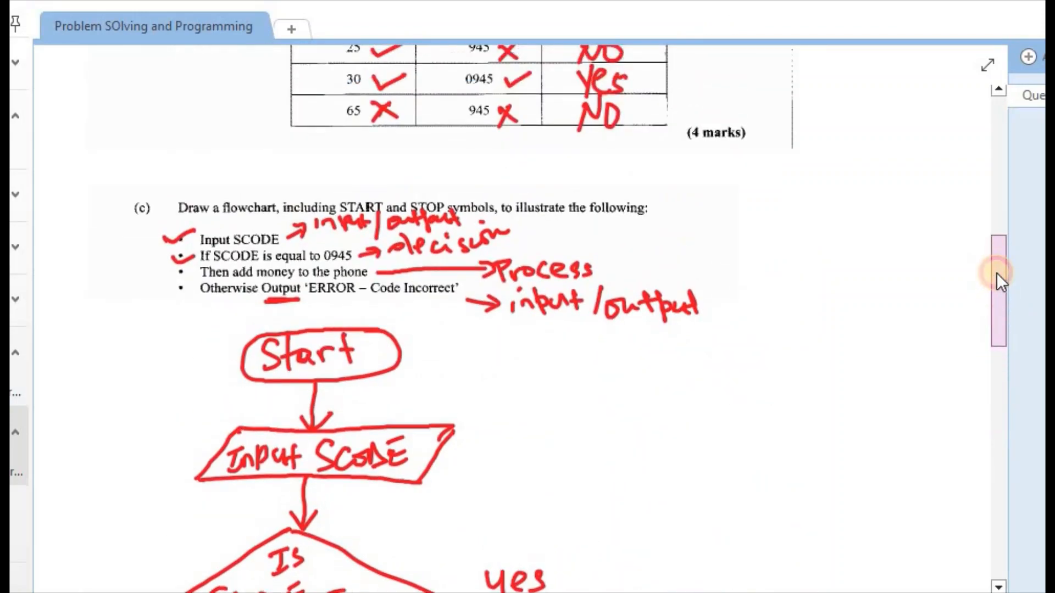
{"action": "scroll", "scroll_direction": "down", "scroll_amount": 3}
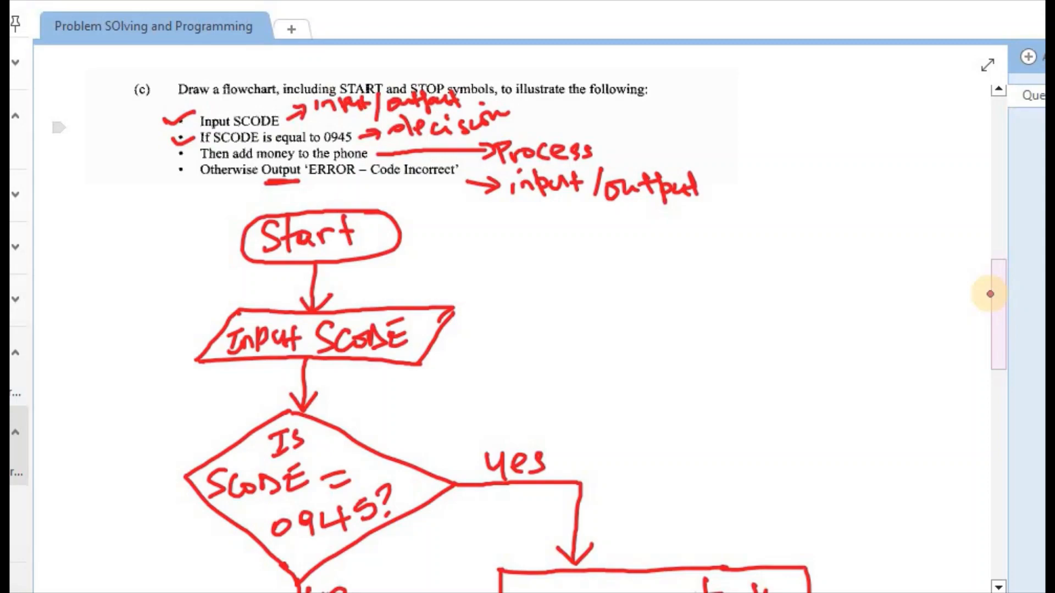
{"action": "scroll", "scroll_direction": "down", "scroll_amount": 3}
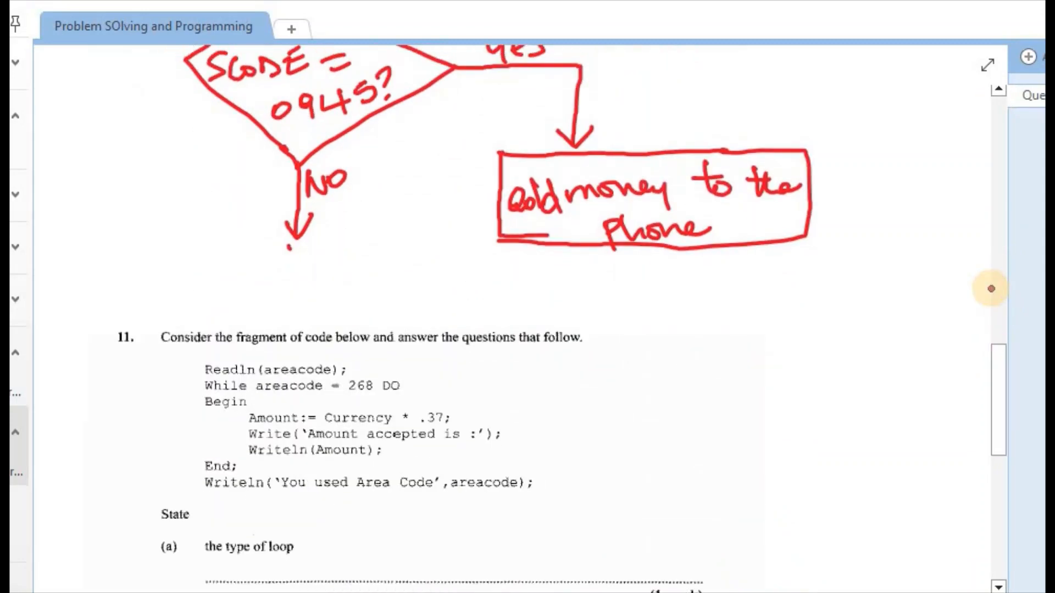
{"action": "mouse_move", "coordinate": [32, 275]}
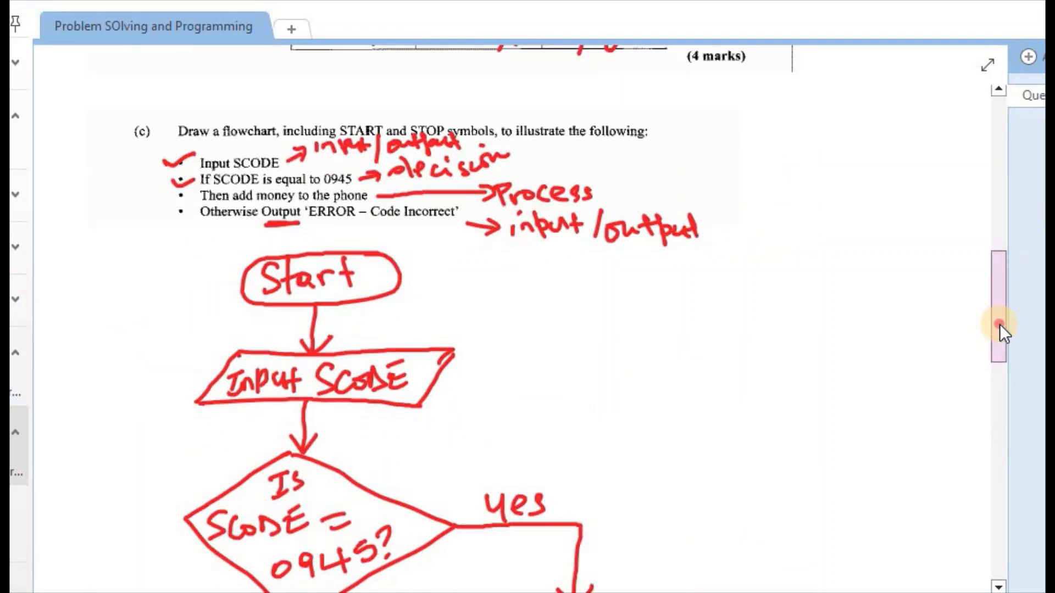
Write "output 'Error – Code incorrect'" inside the No branch's parallelogram.
{"action": "scroll", "scroll_direction": "down", "scroll_amount": 3}
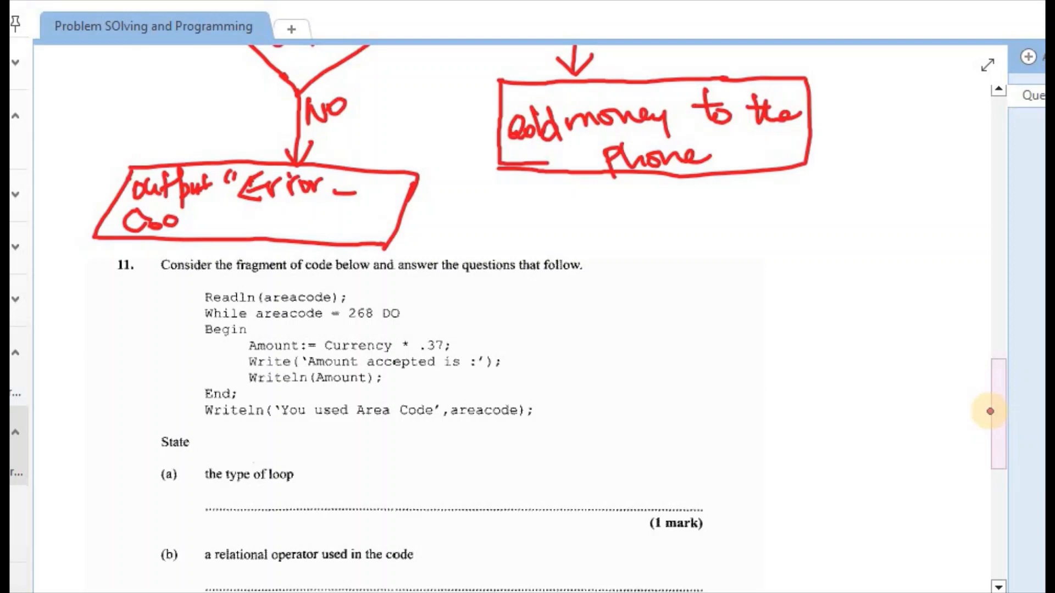
{"action": "left_click_drag", "start_coordinate": [161, 222], "coordinate": [275, 229]}
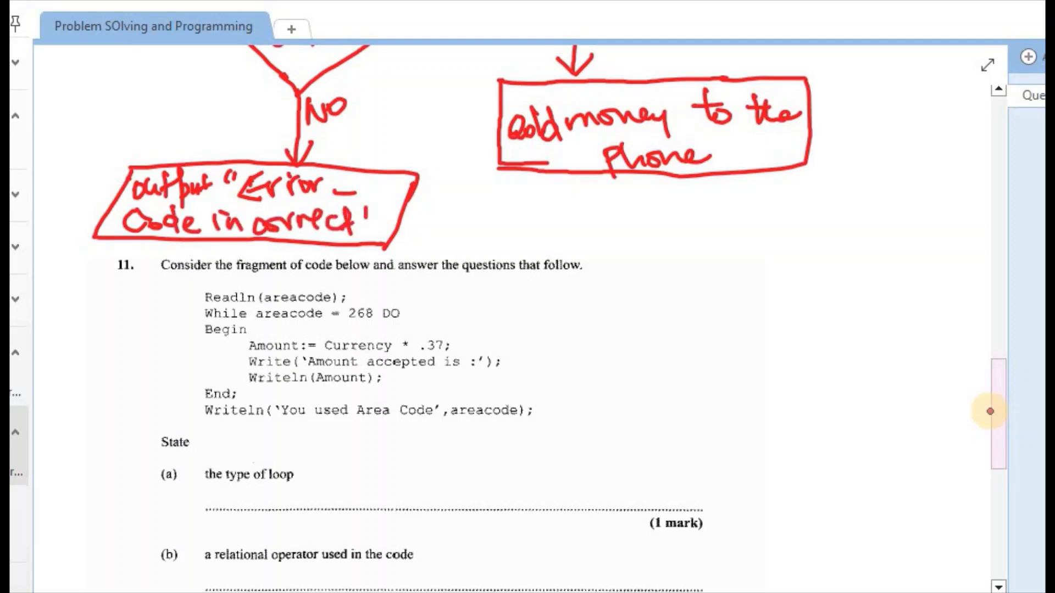
{"action": "scroll", "scroll_direction": "up", "scroll_amount": 3}
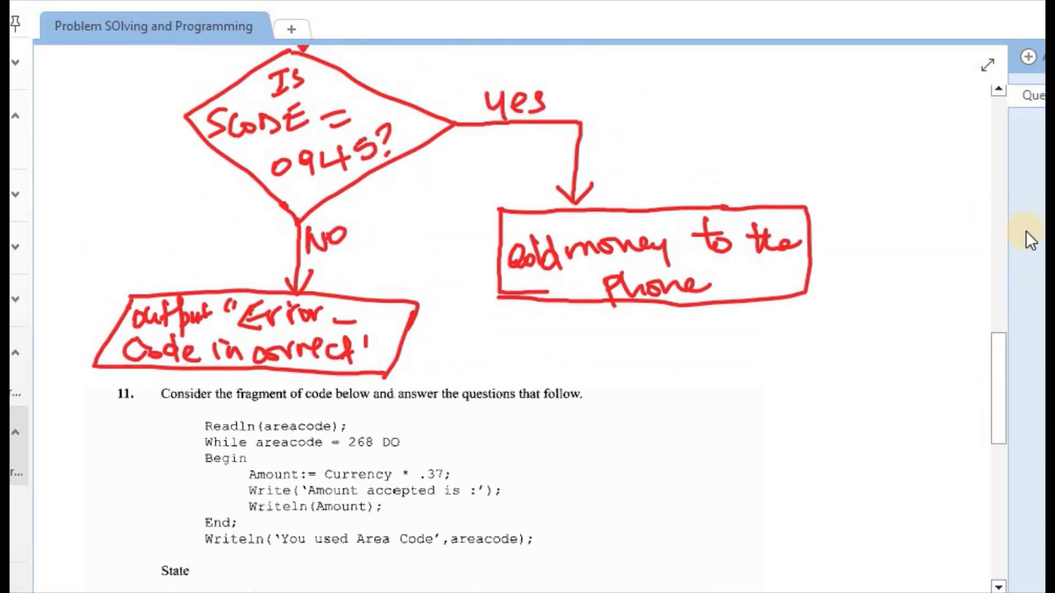
{"action": "scroll", "scroll_direction": "up", "scroll_amount": 3}
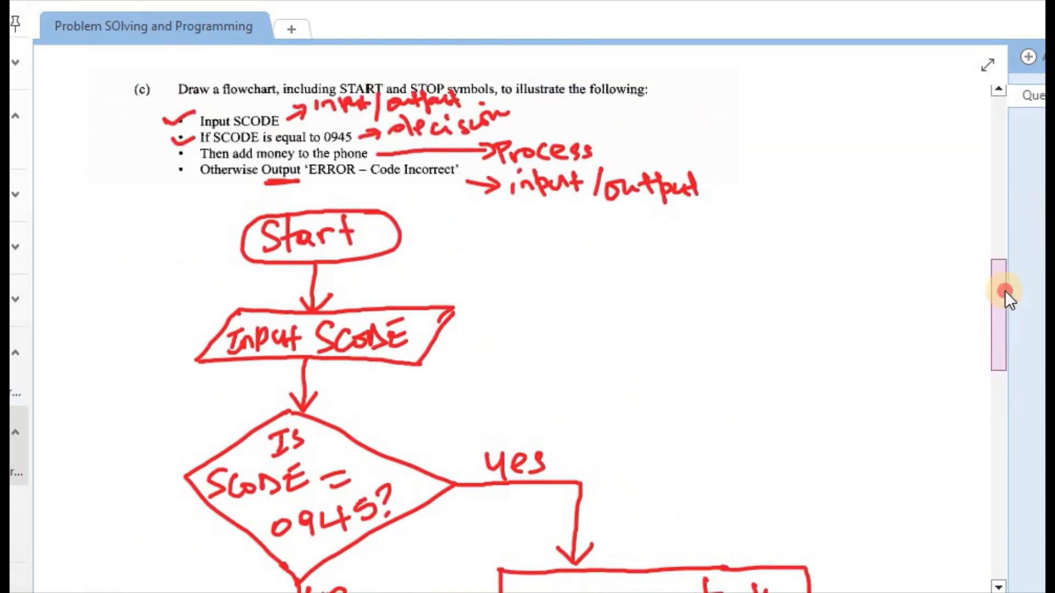
Scroll around the page while finishing the Stop terminator and reaching Question 11.
{"action": "scroll", "scroll_direction": "up", "scroll_amount": 3}
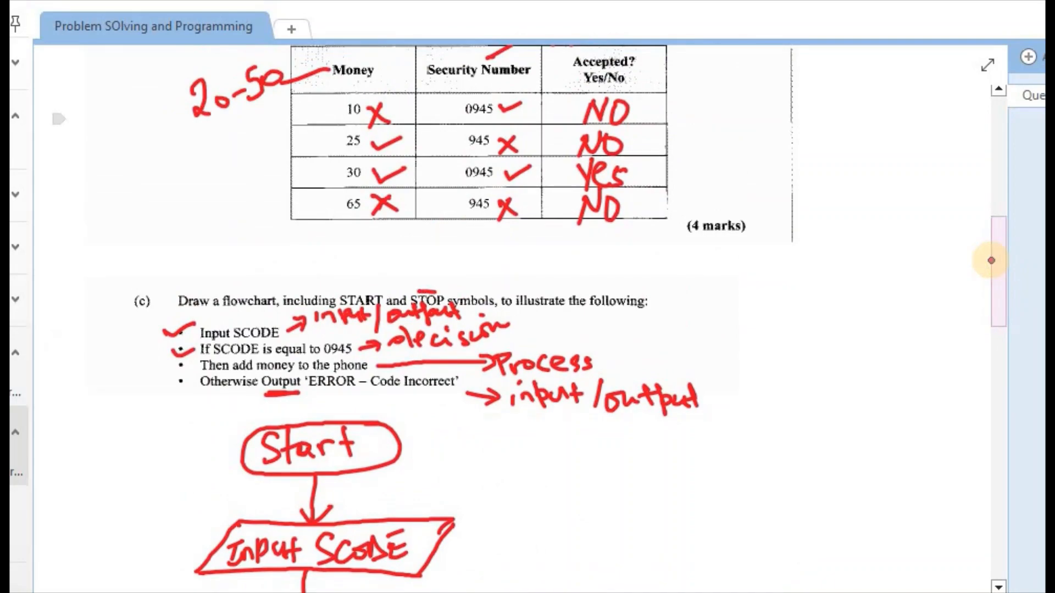
{"action": "scroll", "scroll_direction": "down", "scroll_amount": 3}
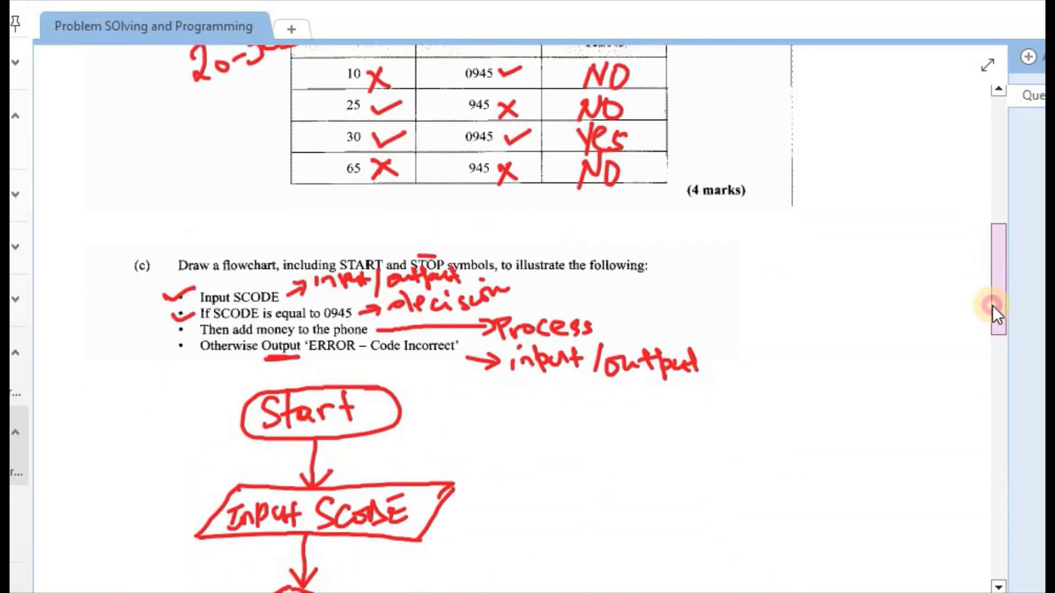
{"action": "scroll", "scroll_direction": "down", "scroll_amount": 3}
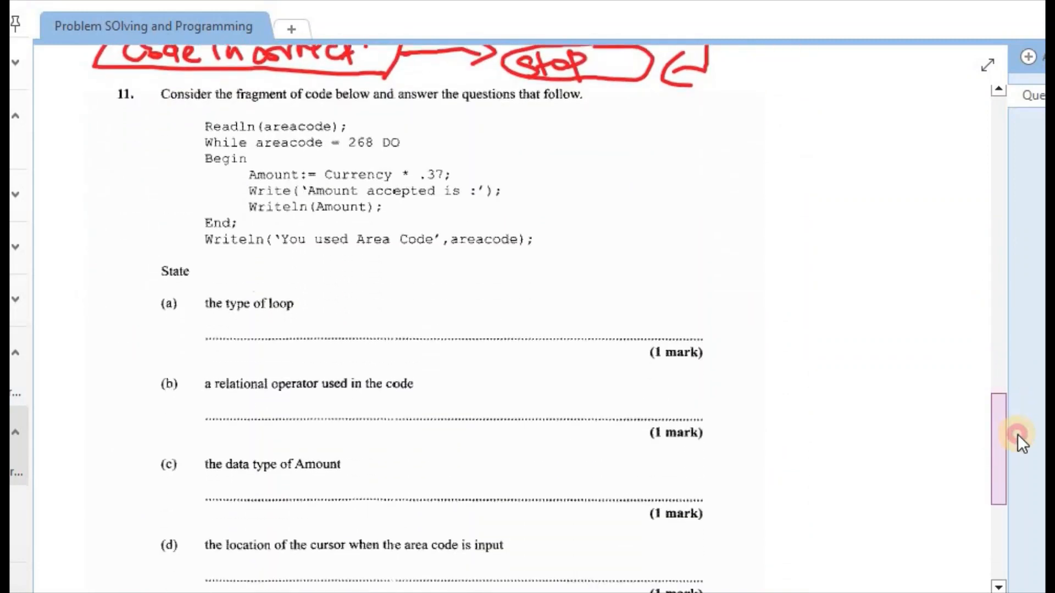
{"action": "scroll", "scroll_direction": "up", "scroll_amount": 3}
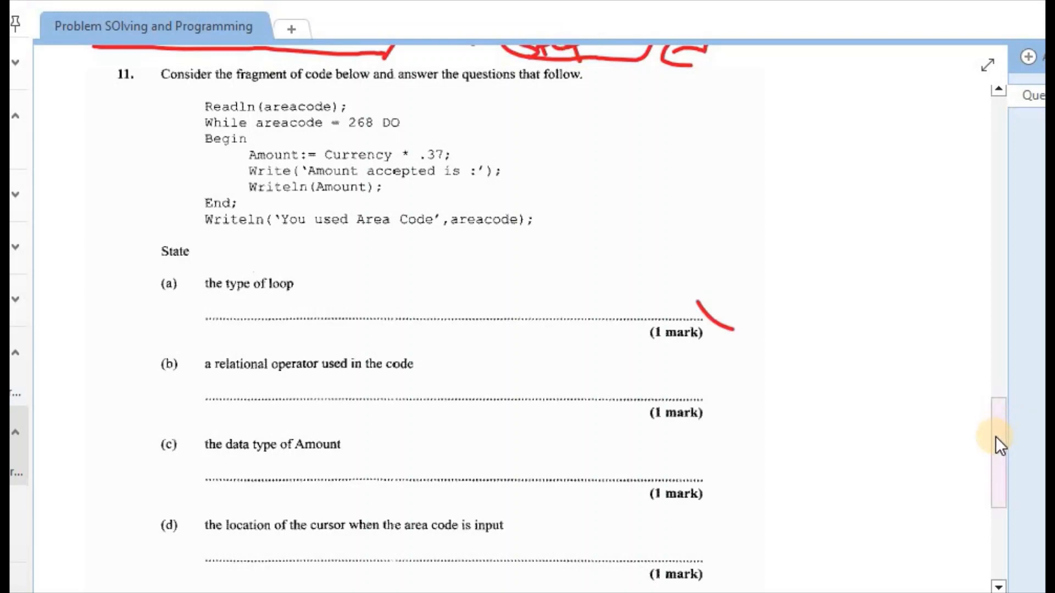
Scroll to Question 11 and leave a short red mark beside part (a)'s answer line.
{"action": "scroll", "scroll_direction": "down", "scroll_amount": 3}
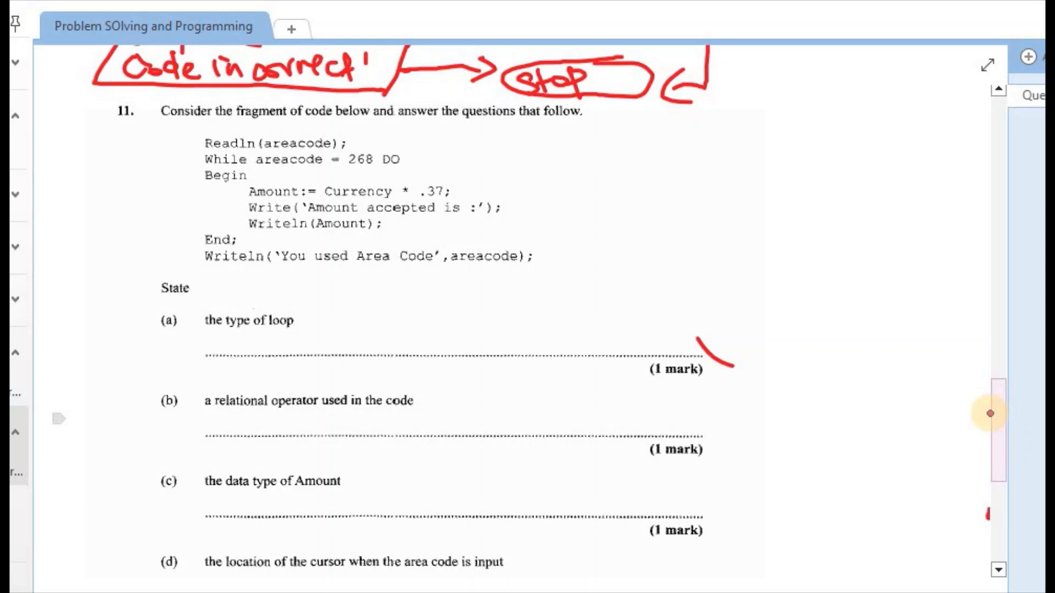
{"action": "mouse_move", "coordinate": [995, 336]}
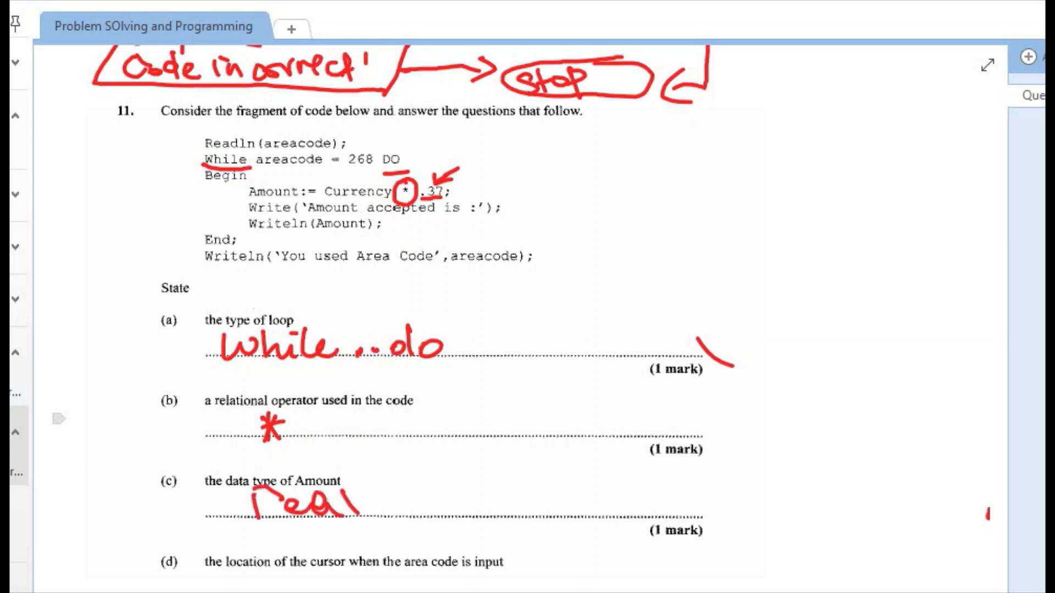
Handwrite 'same line after the area code' in red on part (d)'s answer line.
{"action": "scroll", "scroll_direction": "down", "scroll_amount": 3}
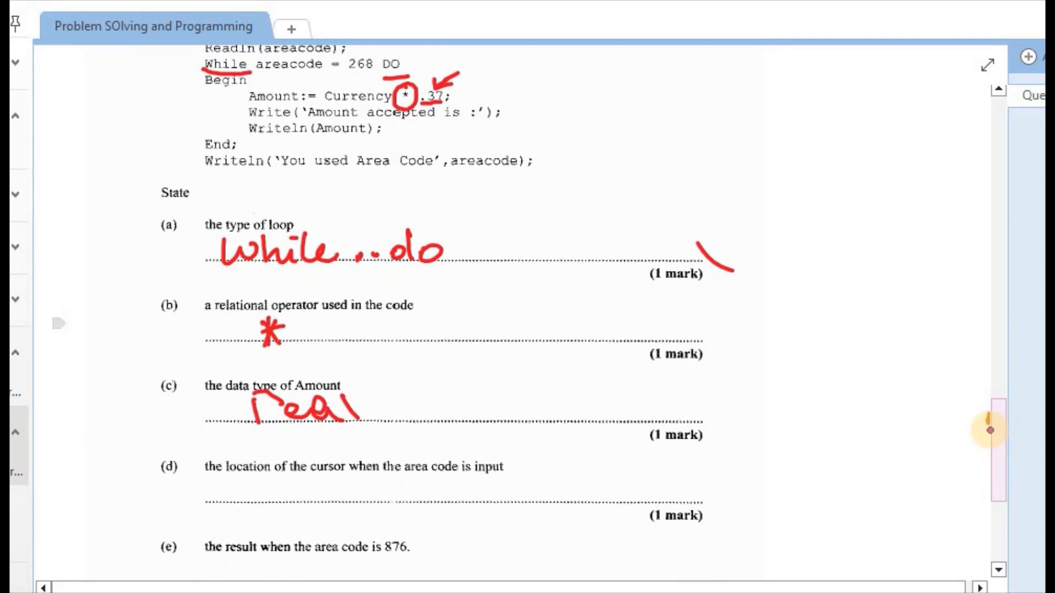
{"action": "scroll", "scroll_direction": "up", "scroll_amount": 3}
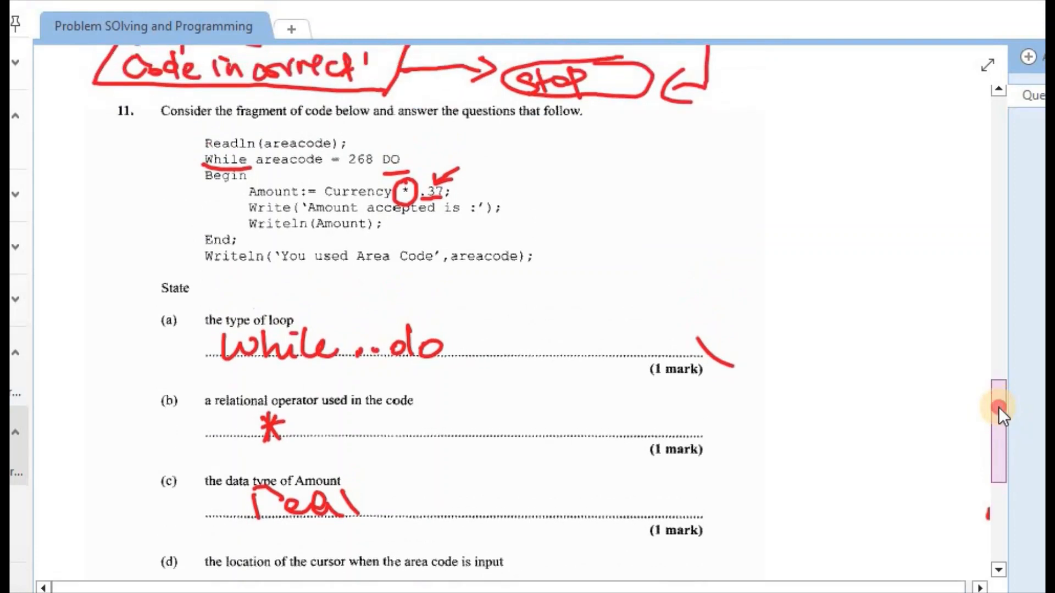
{"action": "scroll", "scroll_direction": "up", "scroll_amount": 3}
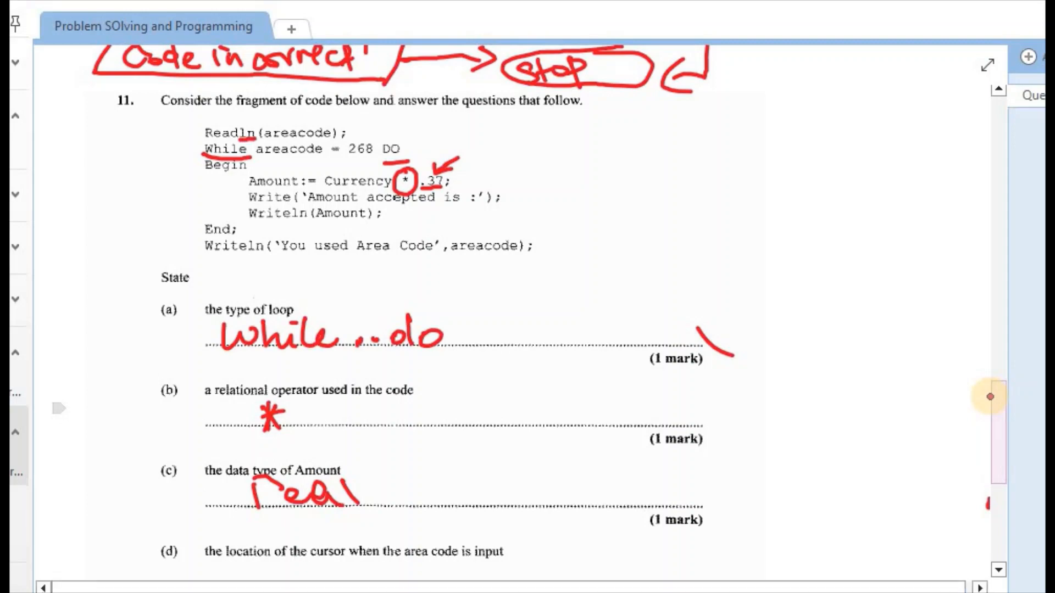
{"action": "scroll", "scroll_direction": "down", "scroll_amount": 3}
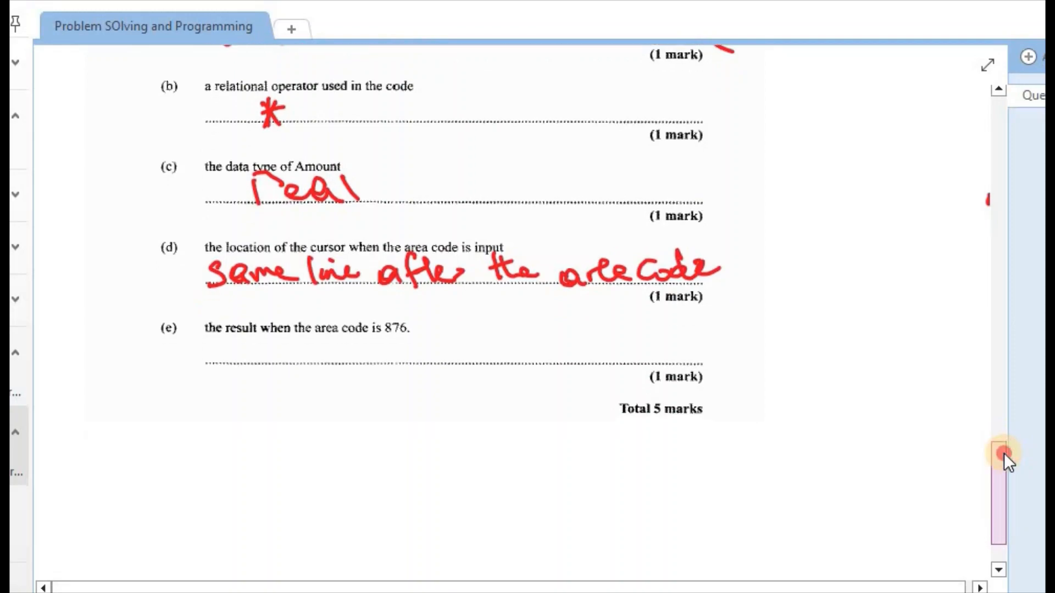
Write 876 over 268, brace the loop body, and answer (e) 'You used area Code 876'.
{"action": "scroll", "scroll_direction": "down", "scroll_amount": 3}
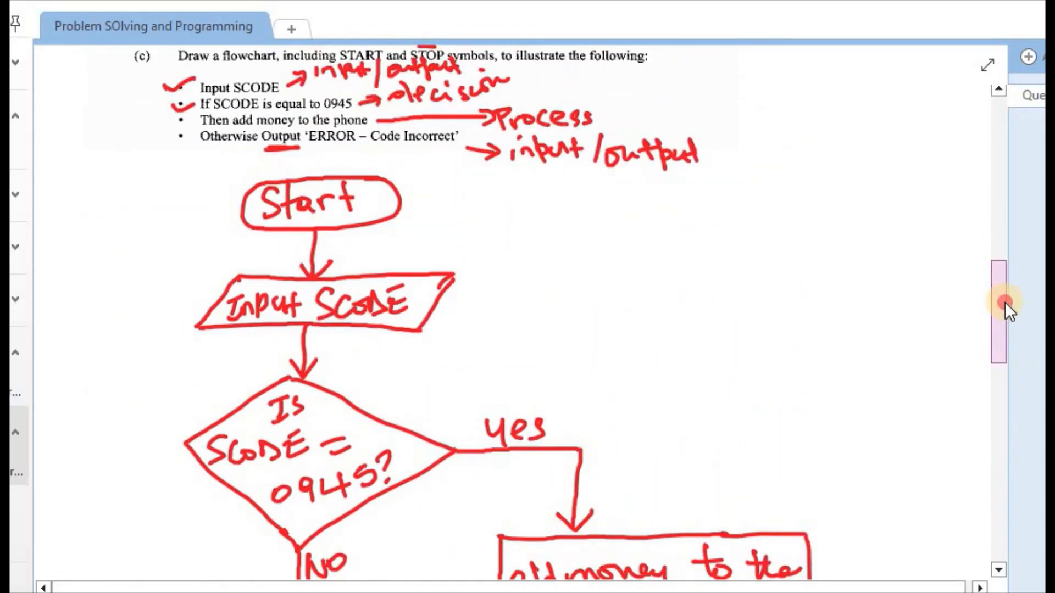
{"action": "scroll", "scroll_direction": "down", "scroll_amount": 3}
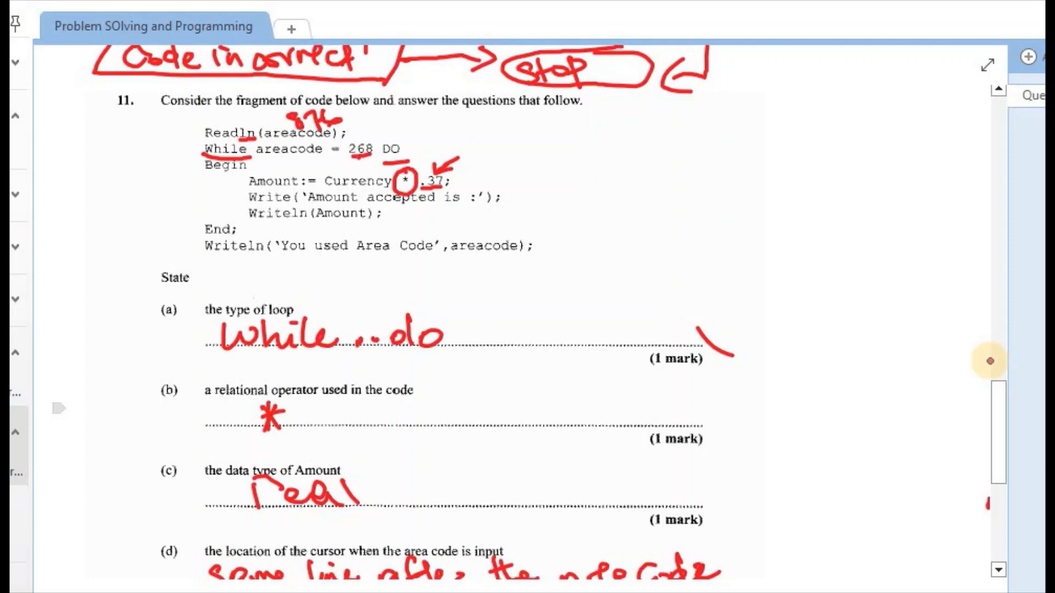
{"action": "left_click_drag", "start_coordinate": [242, 168], "coordinate": [239, 216]}
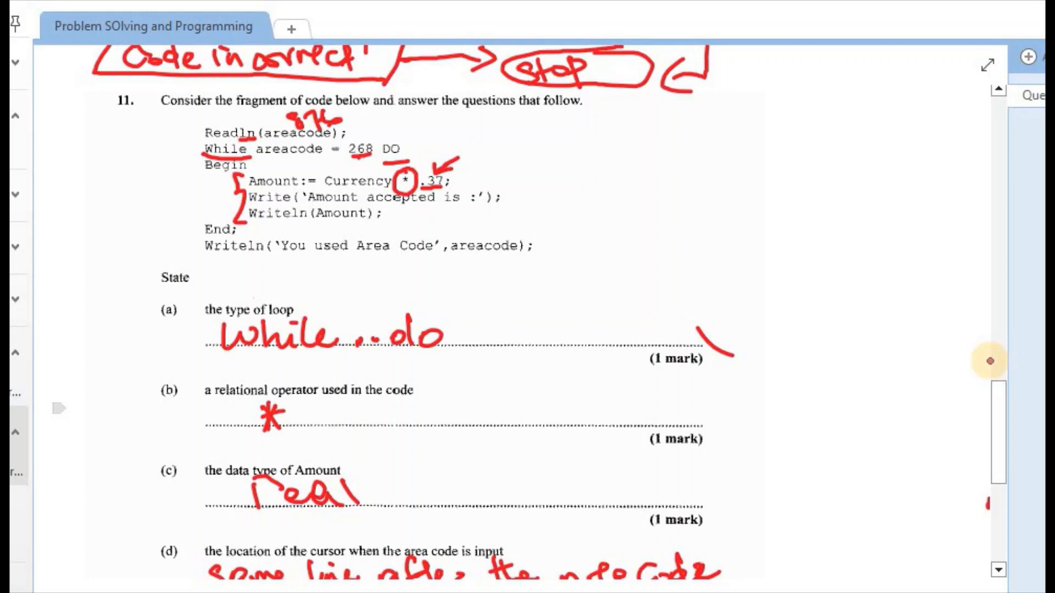
{"action": "left_click", "coordinate": [271, 268]}
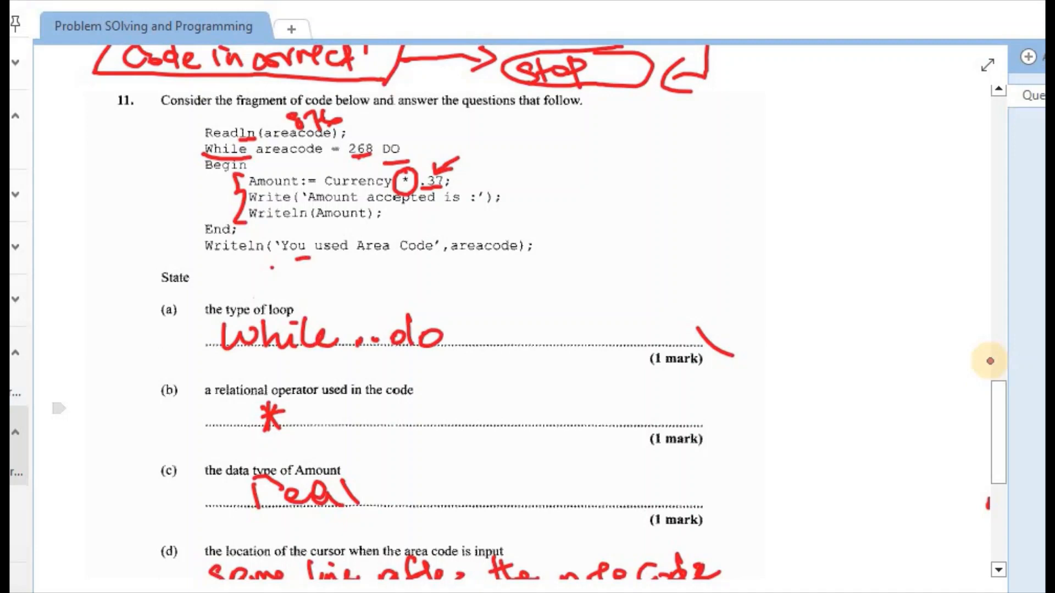
{"action": "mouse_move", "coordinate": [1001, 369]}
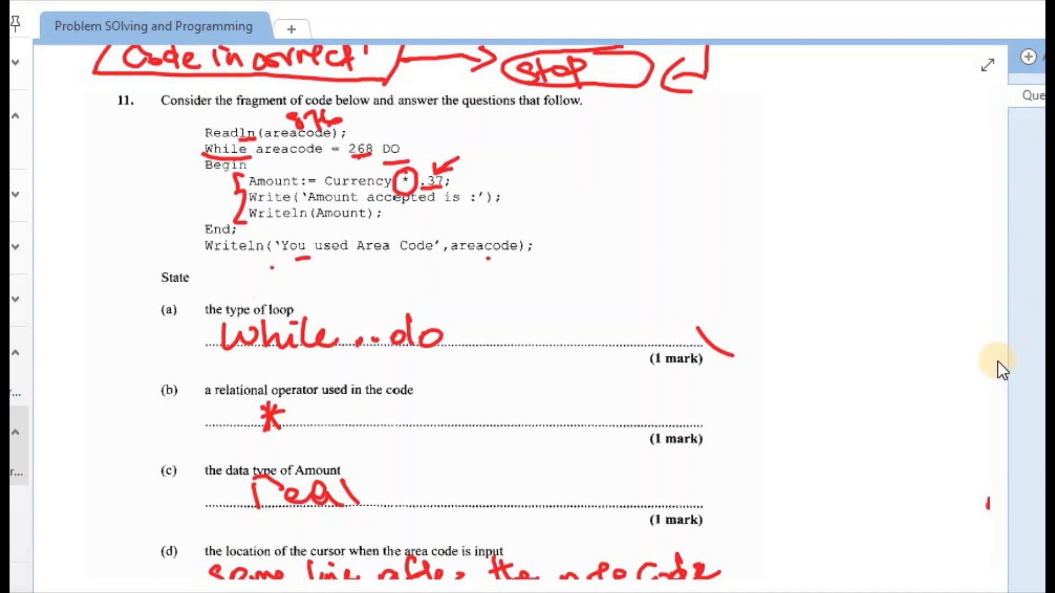
{"action": "scroll", "scroll_direction": "down", "scroll_amount": 3}
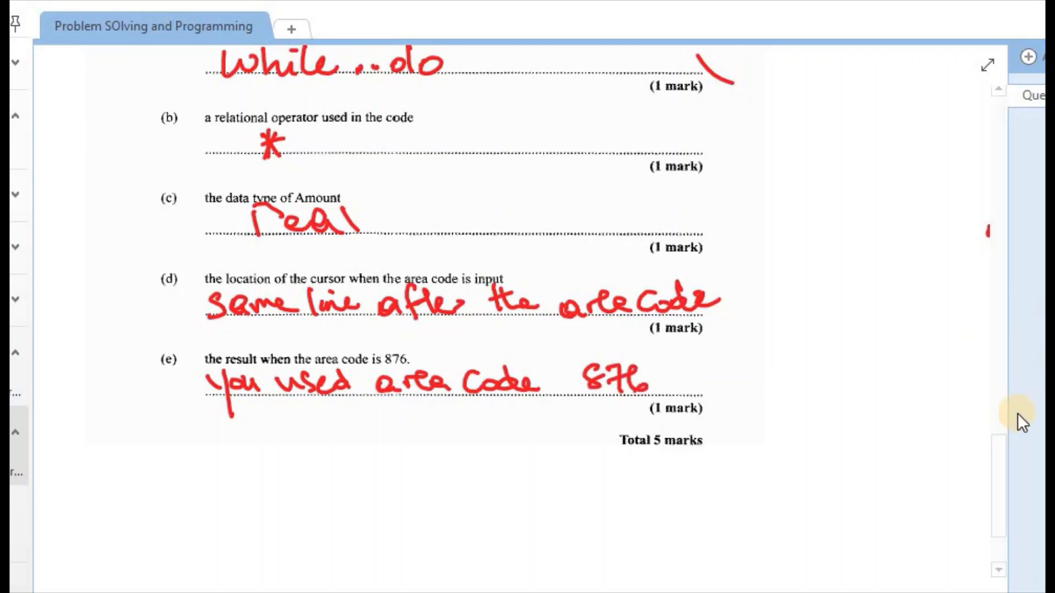
{"action": "scroll", "scroll_direction": "up", "scroll_amount": 3}
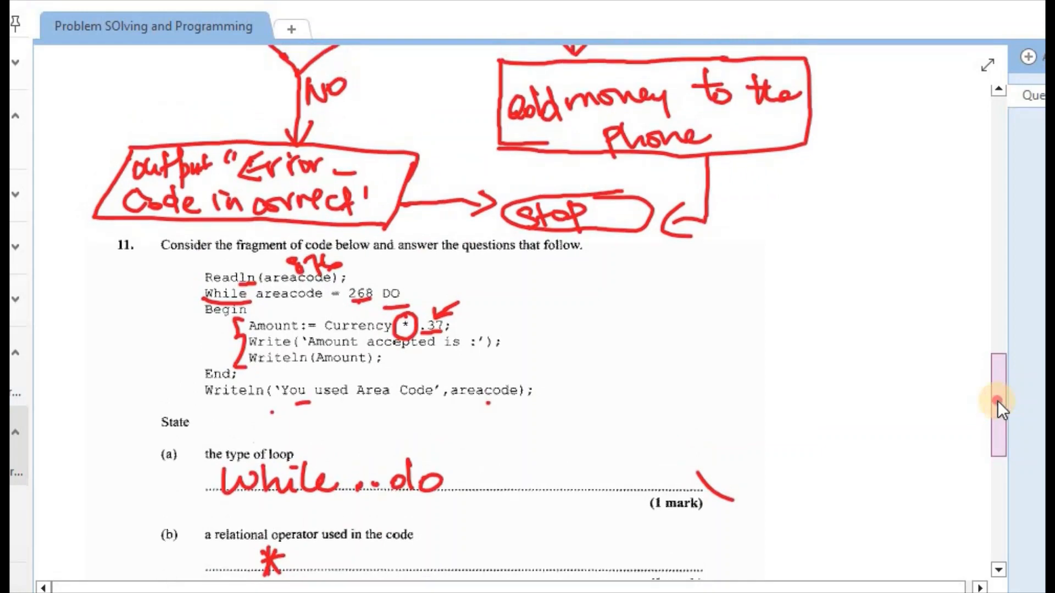
{"action": "scroll", "scroll_direction": "up", "scroll_amount": 3}
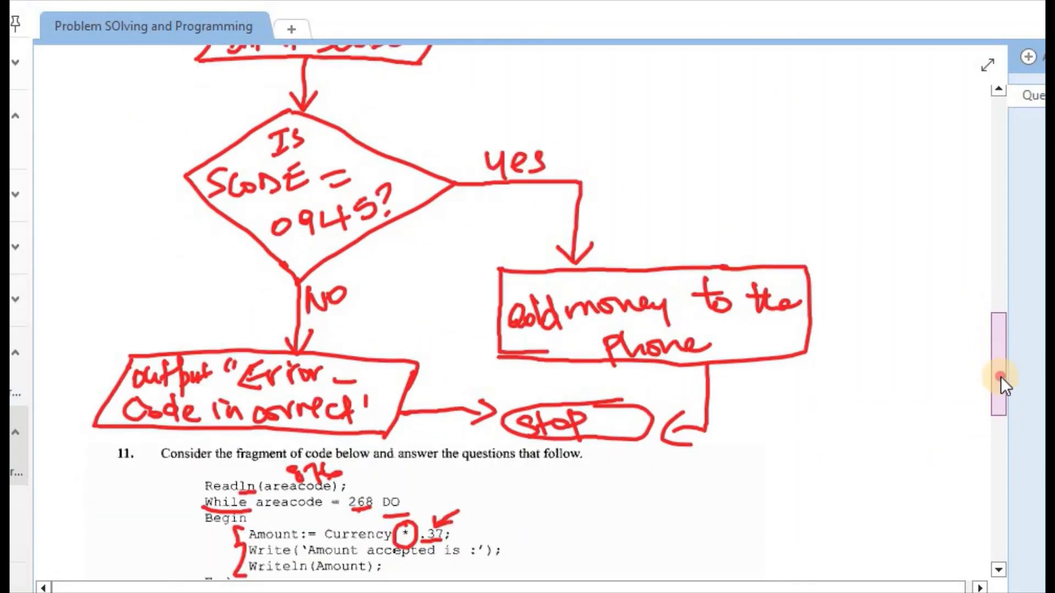
{"action": "scroll", "scroll_direction": "down", "scroll_amount": 3}
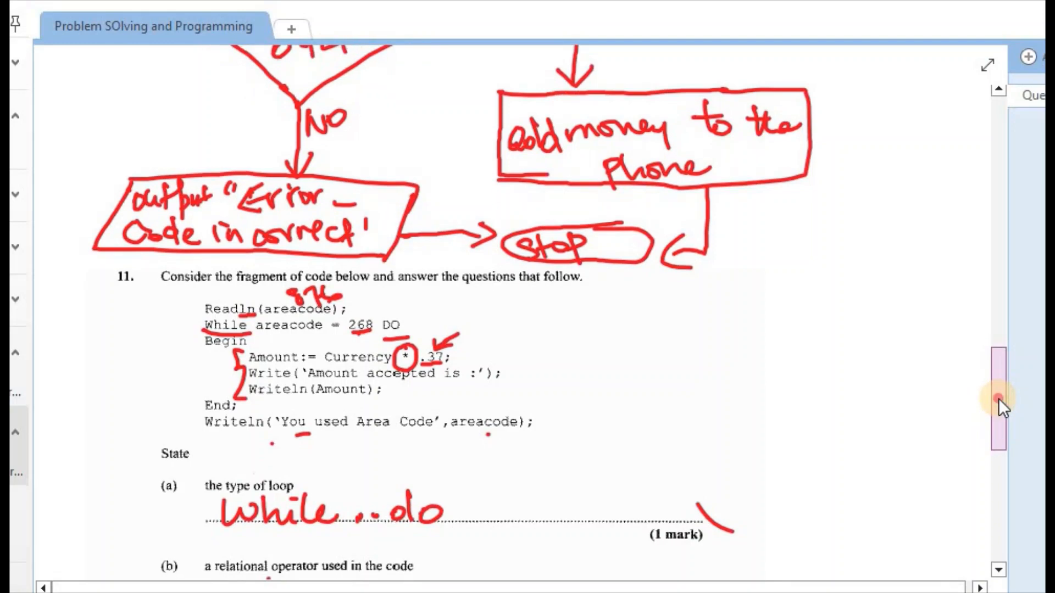
{"action": "scroll", "scroll_direction": "down", "scroll_amount": 3}
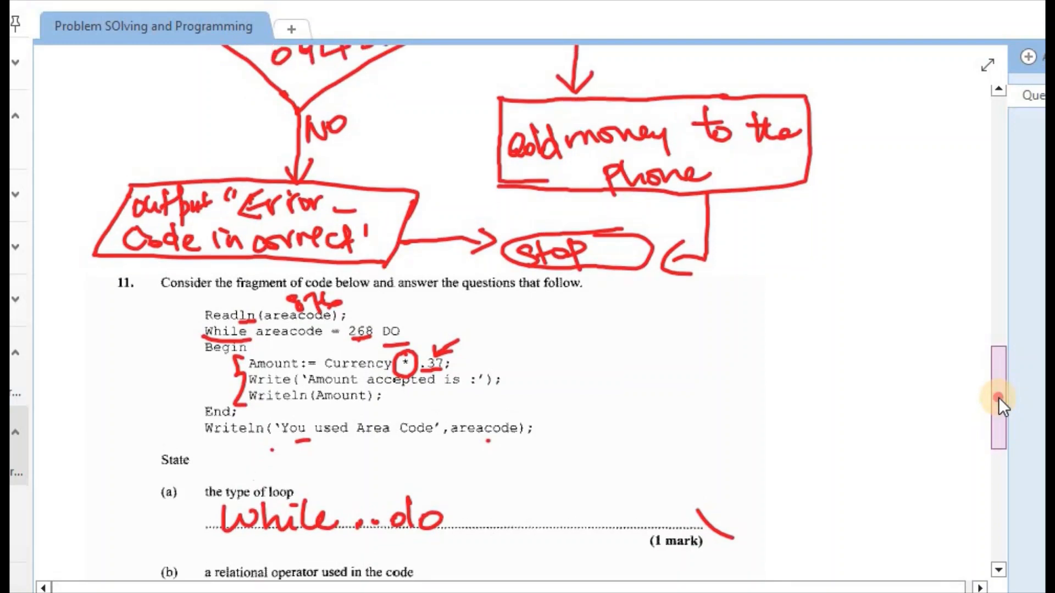
{"action": "scroll", "scroll_direction": "down", "scroll_amount": 3}
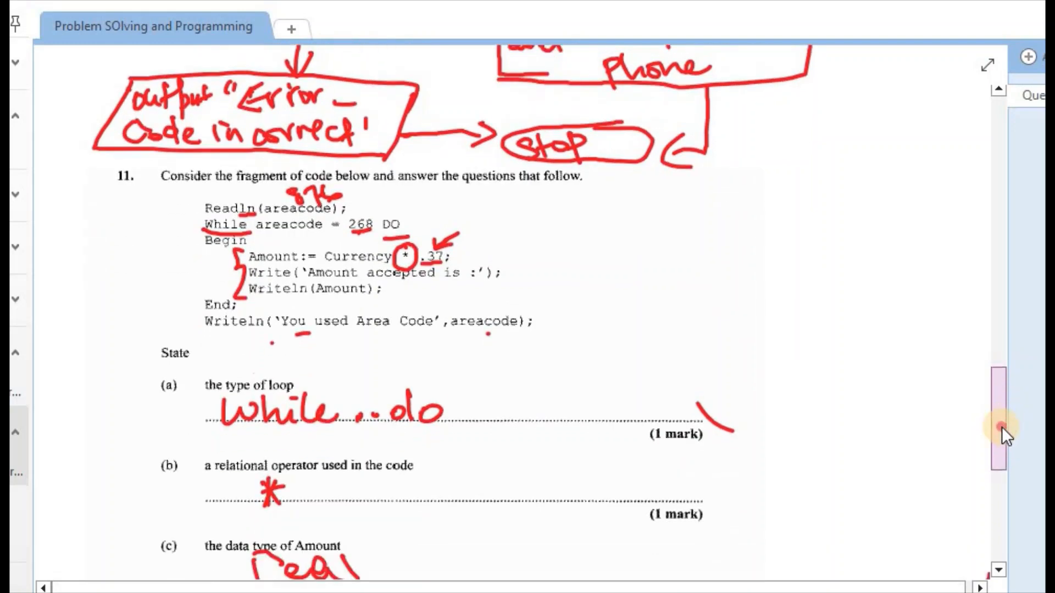
{"action": "scroll", "scroll_direction": "down", "scroll_amount": 3}
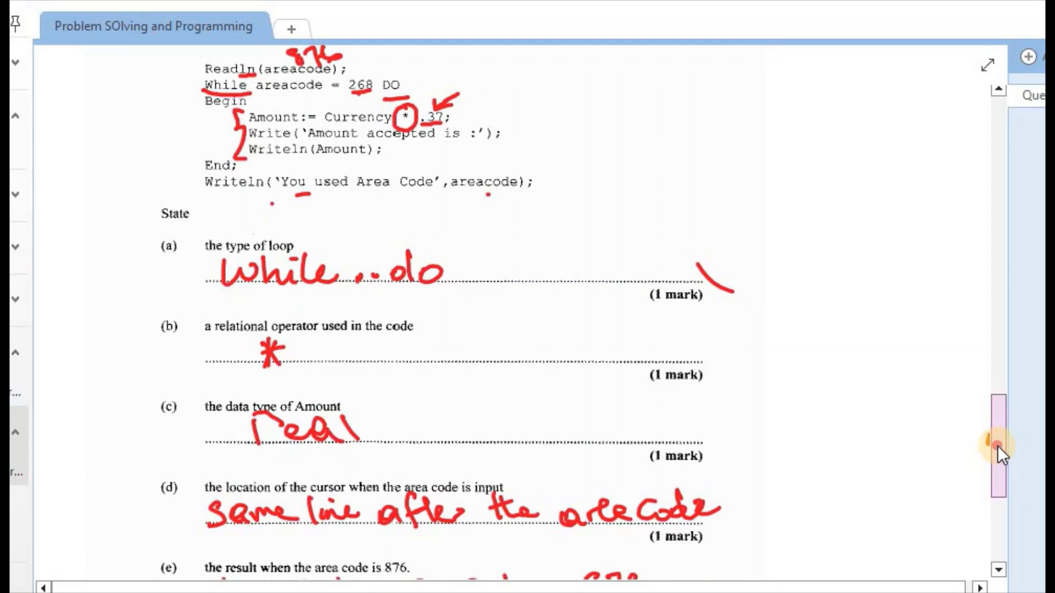
{"action": "scroll", "scroll_direction": "up", "scroll_amount": 3}
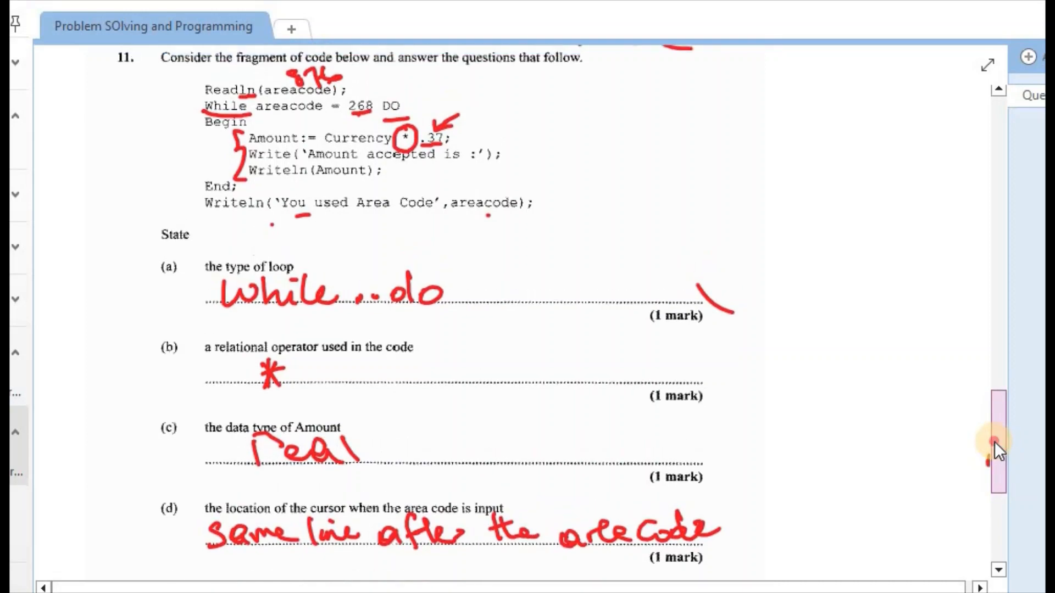
{"action": "scroll", "scroll_direction": "down", "scroll_amount": 3}
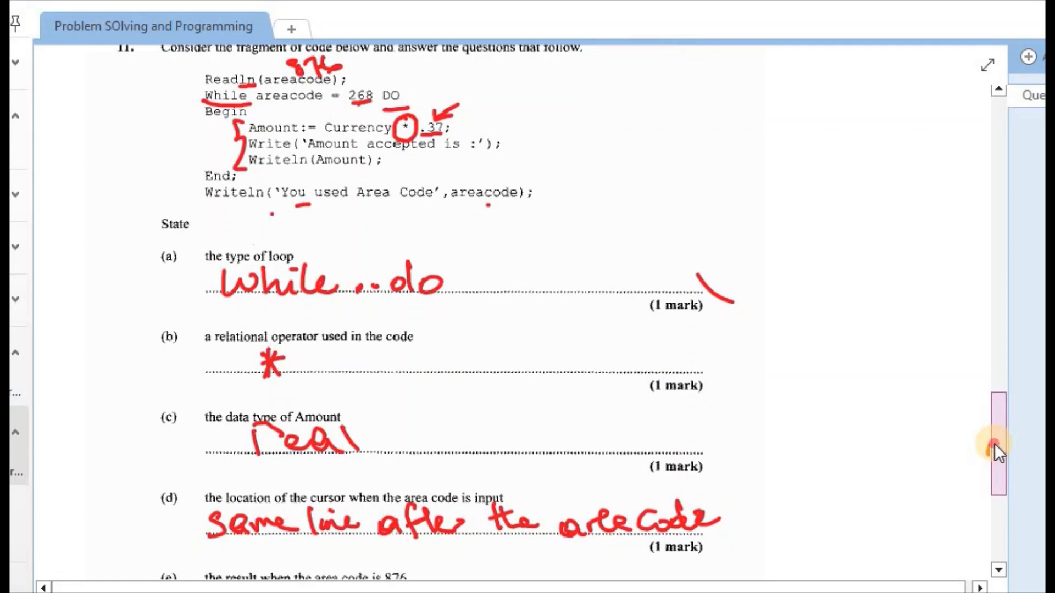
{"action": "scroll", "scroll_direction": "down", "scroll_amount": 3}
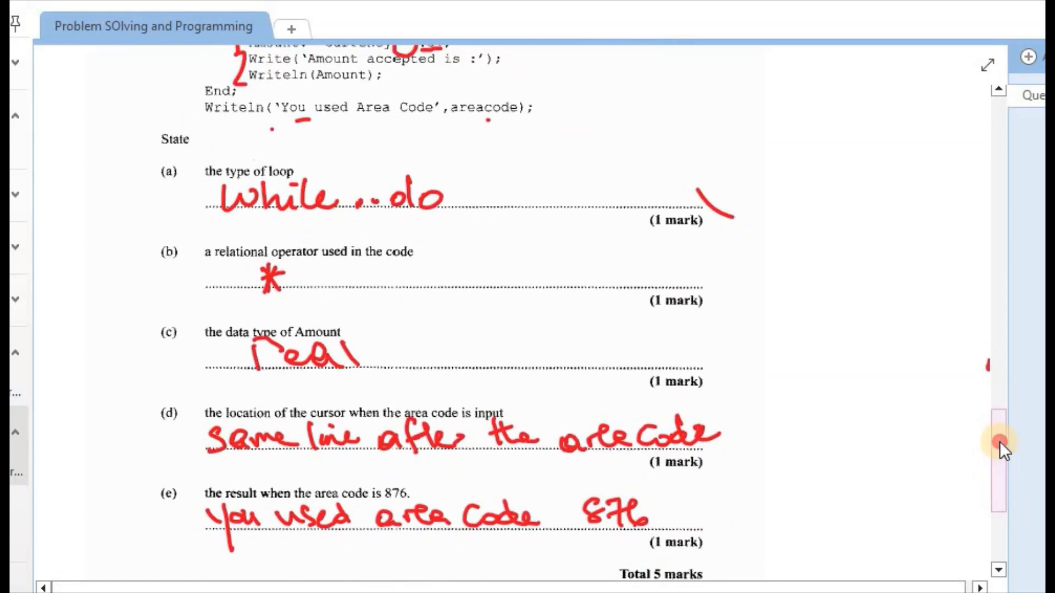
{"action": "scroll", "scroll_direction": "down", "scroll_amount": 3}
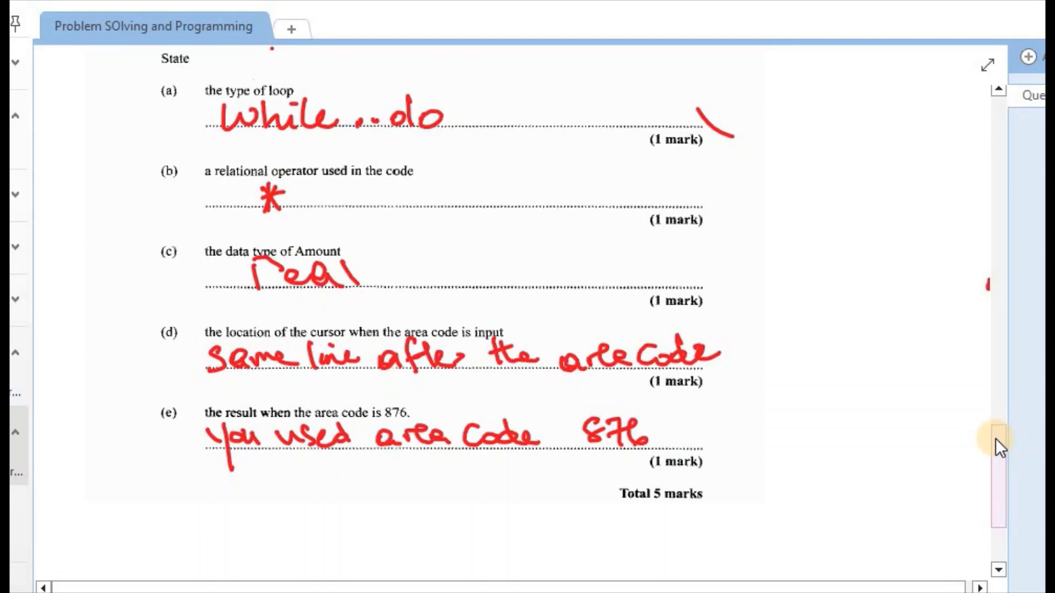
{"action": "mouse_move", "coordinate": [1006, 434]}
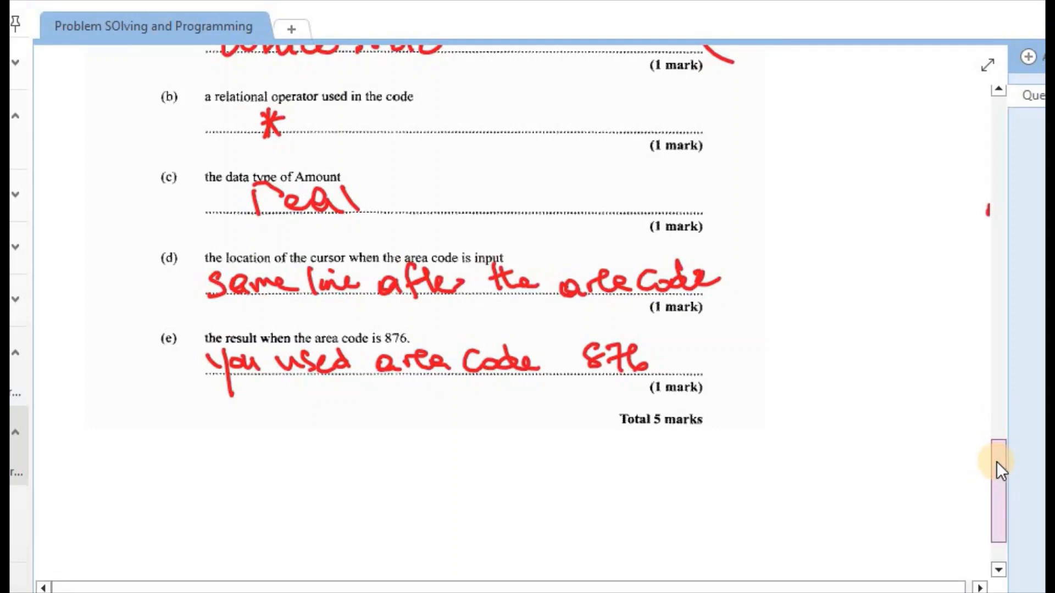
{"action": "scroll", "scroll_direction": "up", "scroll_amount": 3}
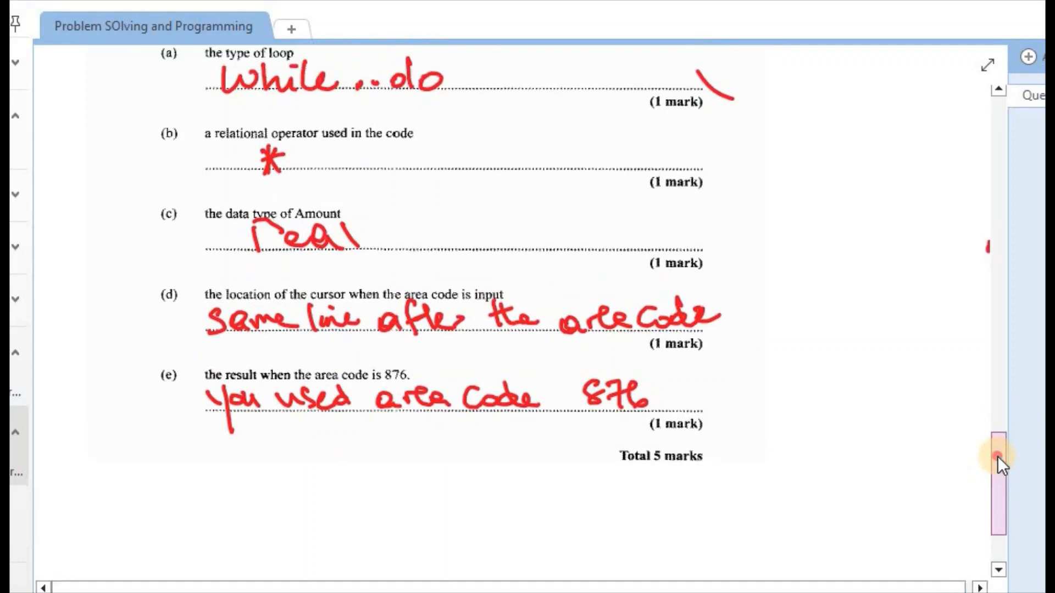